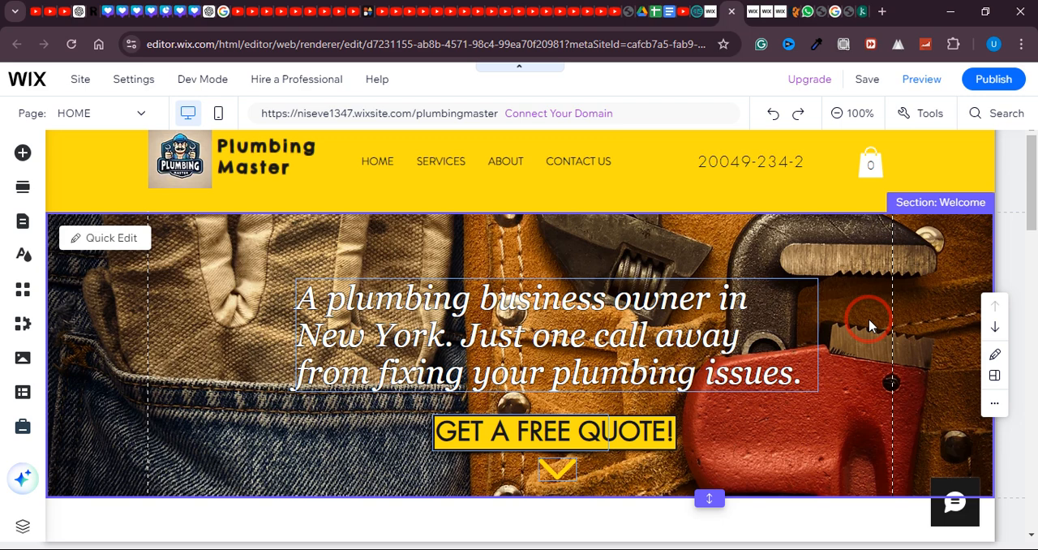
mouse_move(811, 237)
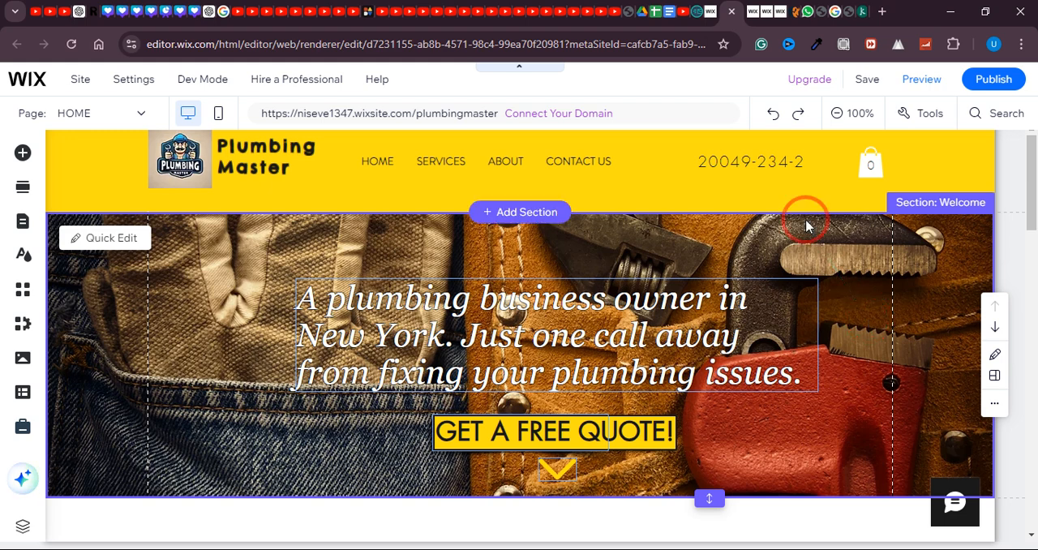
Step: Leave the Editor for the Plumbing Master site's Wix dashboard and its setup checklist
scroll(down, 3)
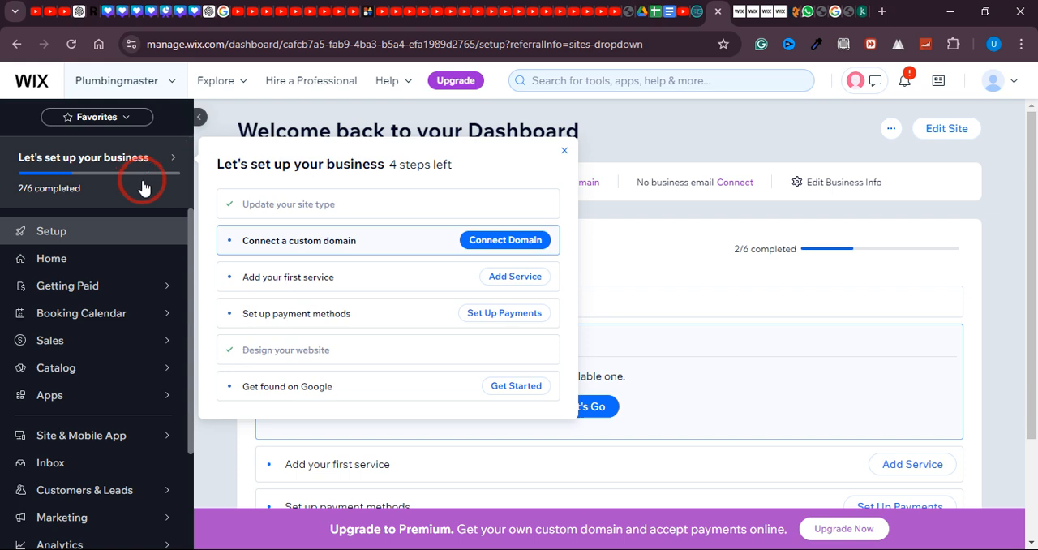
Step: Close the 'Let's set up your business' checklist before returning to edit the site
click(565, 149)
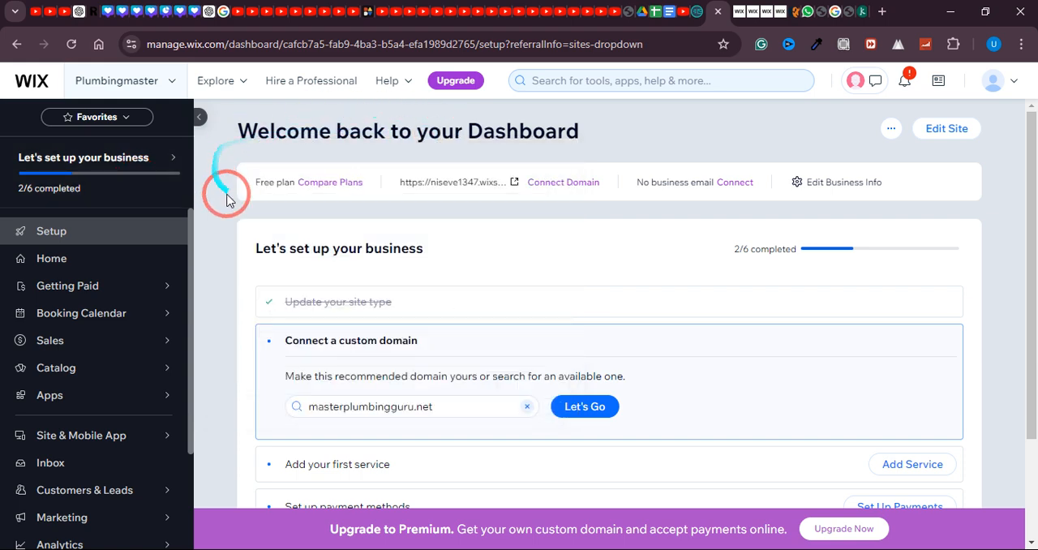
mouse_move(868, 156)
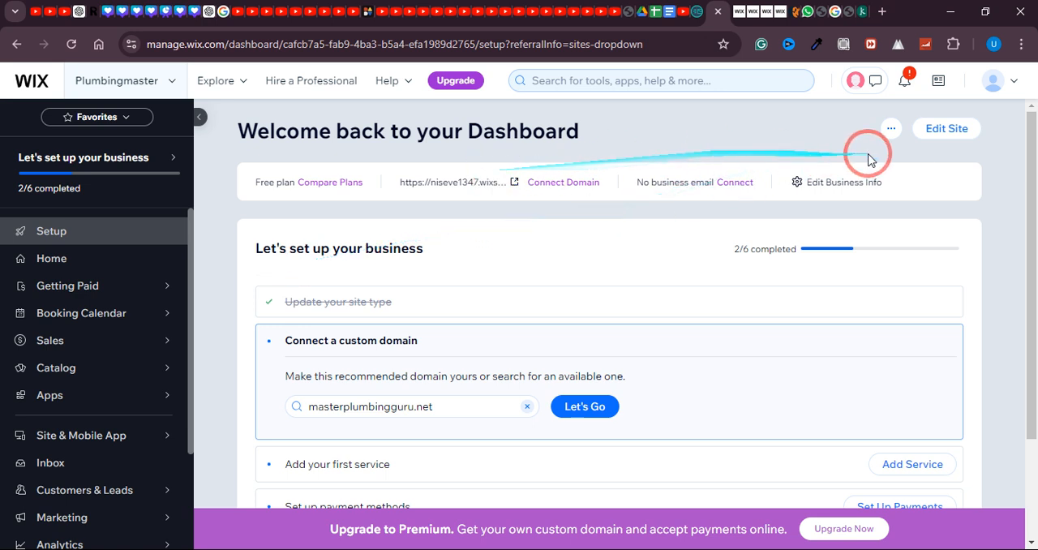
mouse_move(947, 128)
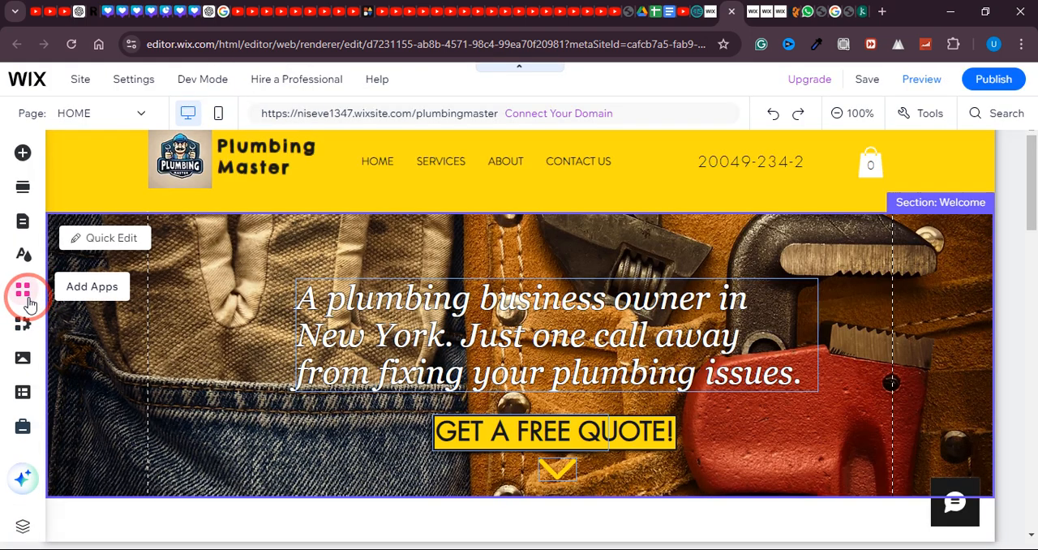
Step: Search the App Market for 'con' to reach the Conversion Popup app page
click(22, 294)
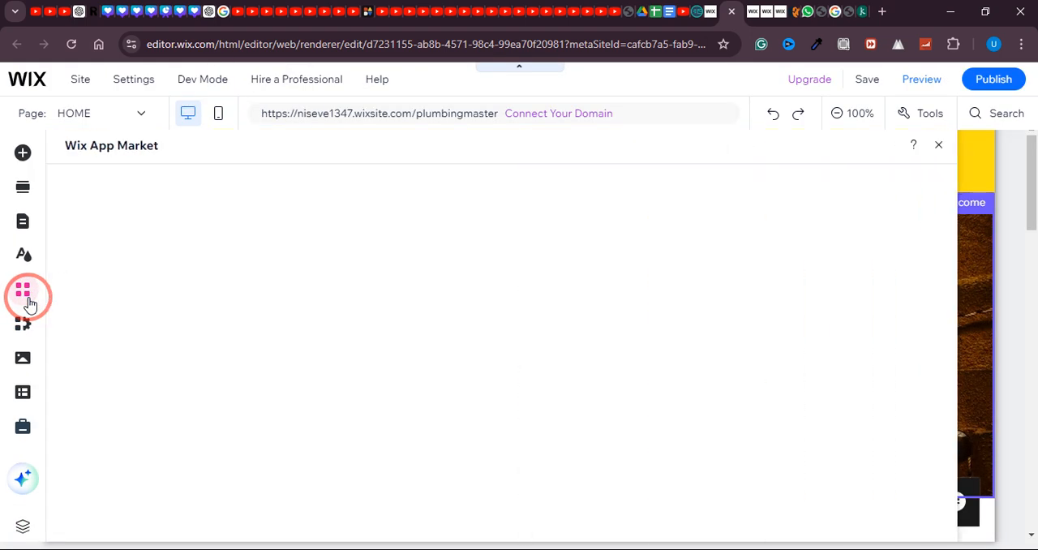
click(23, 295)
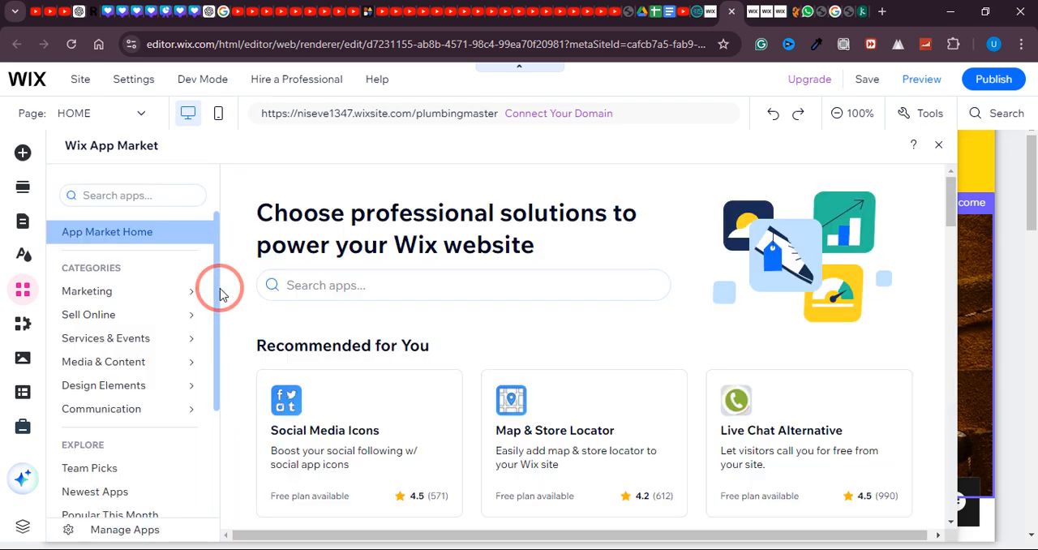
scroll(down, 3)
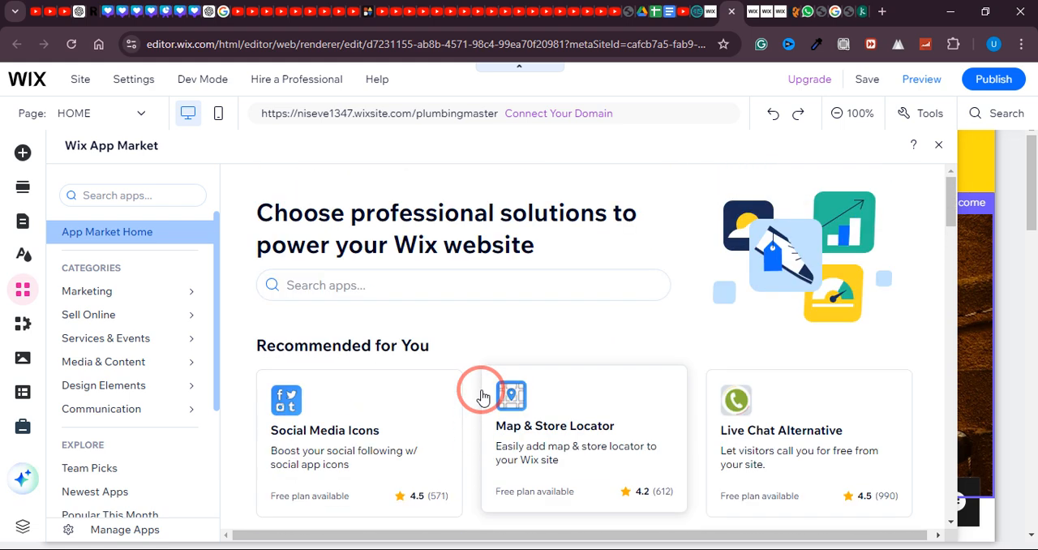
click(463, 285)
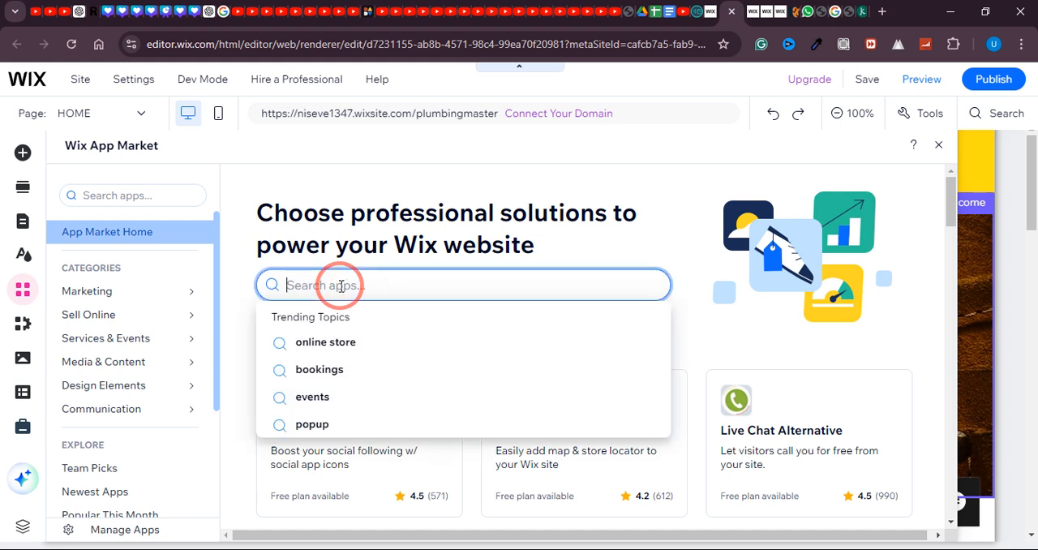
text(con)
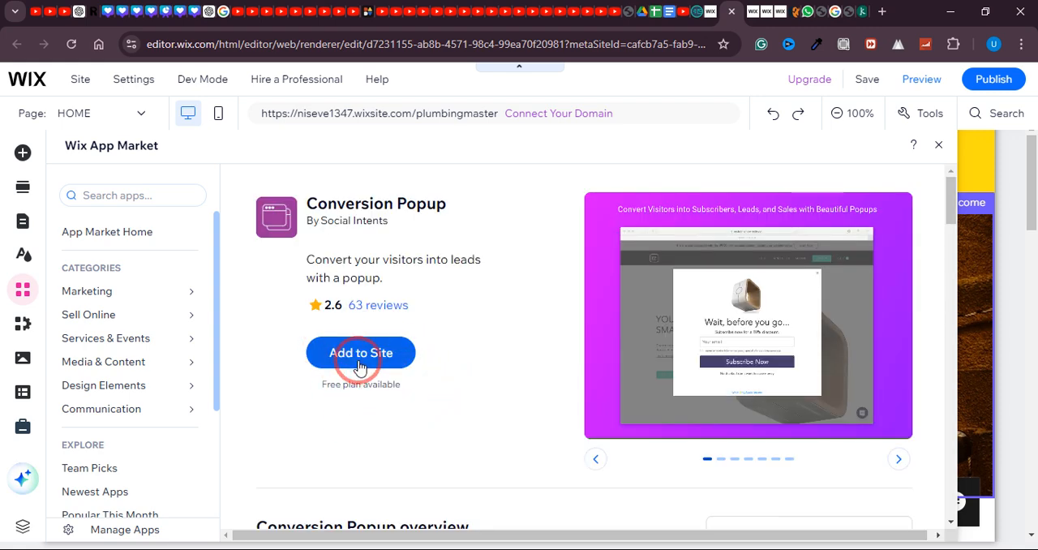
Step: Add Conversion Popup to the site, agreeing to its permissions so it lands on the home page
click(360, 352)
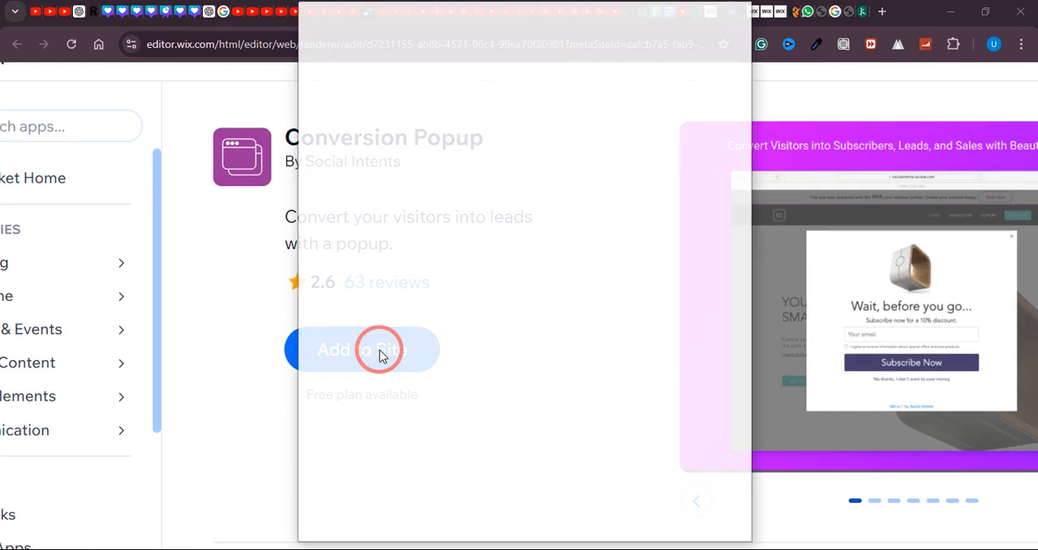
click(362, 348)
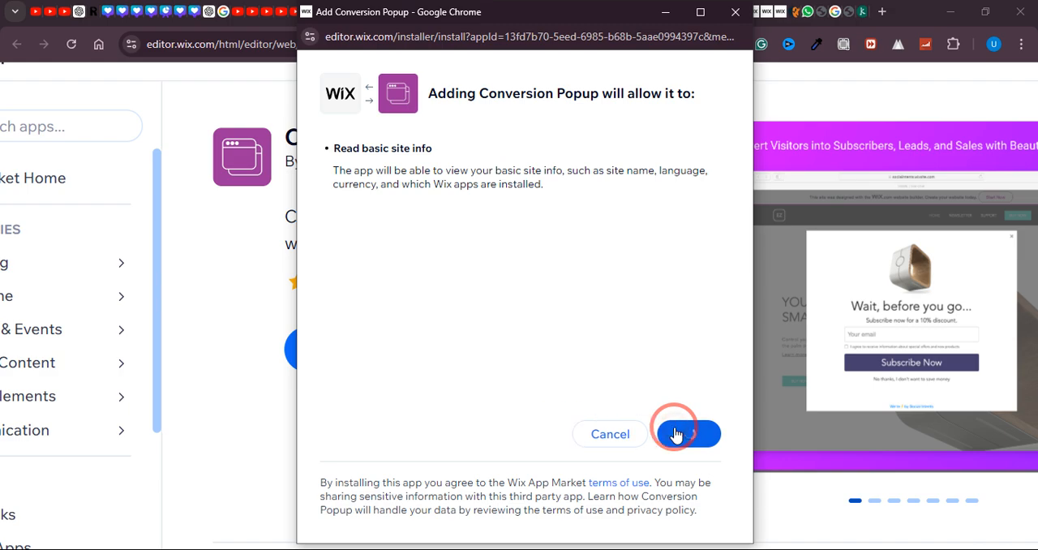
click(685, 434)
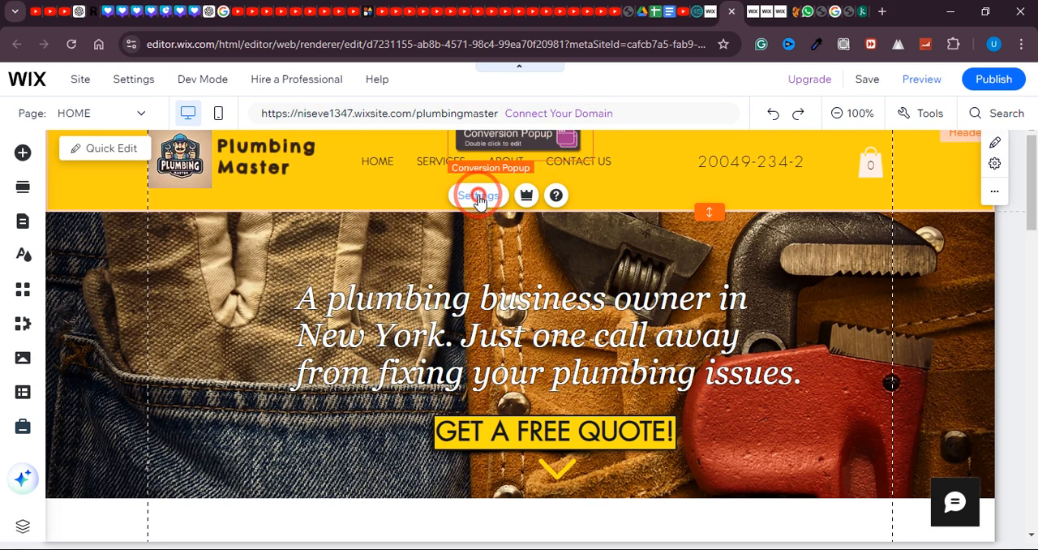
Step: Browse the Conversion Popup's templates in its settings, keeping Collect Email selected
click(477, 195)
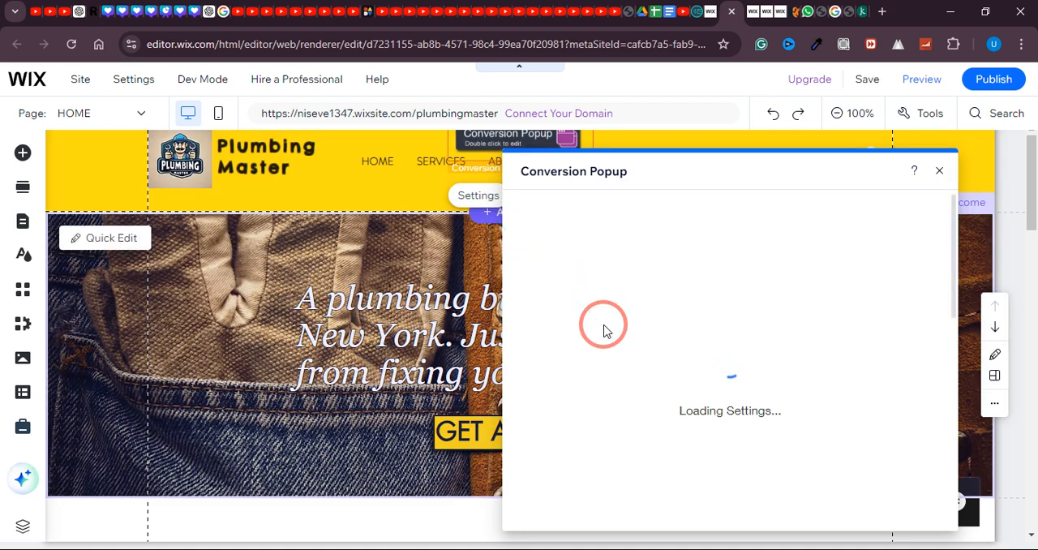
mouse_move(636, 279)
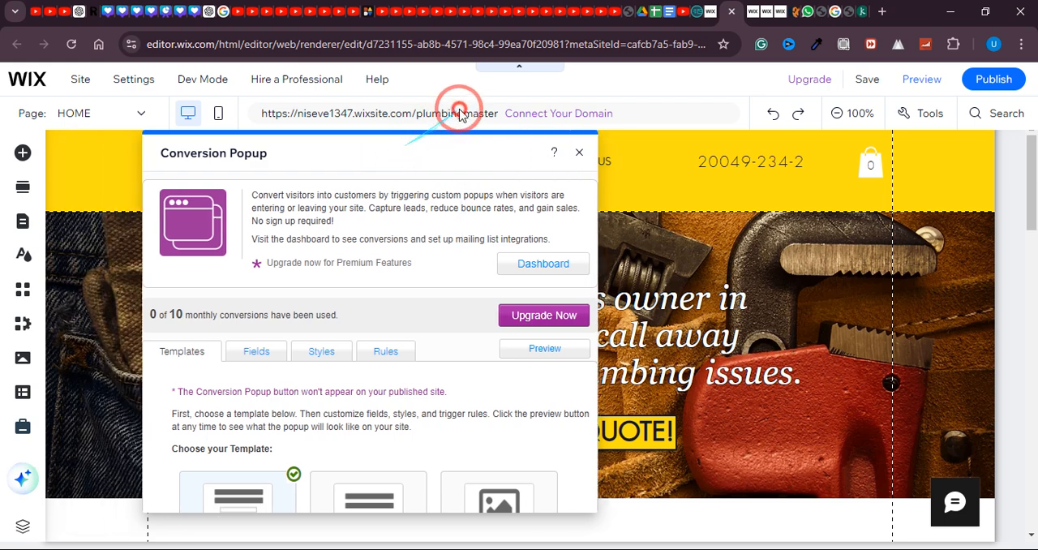
scroll(down, 3)
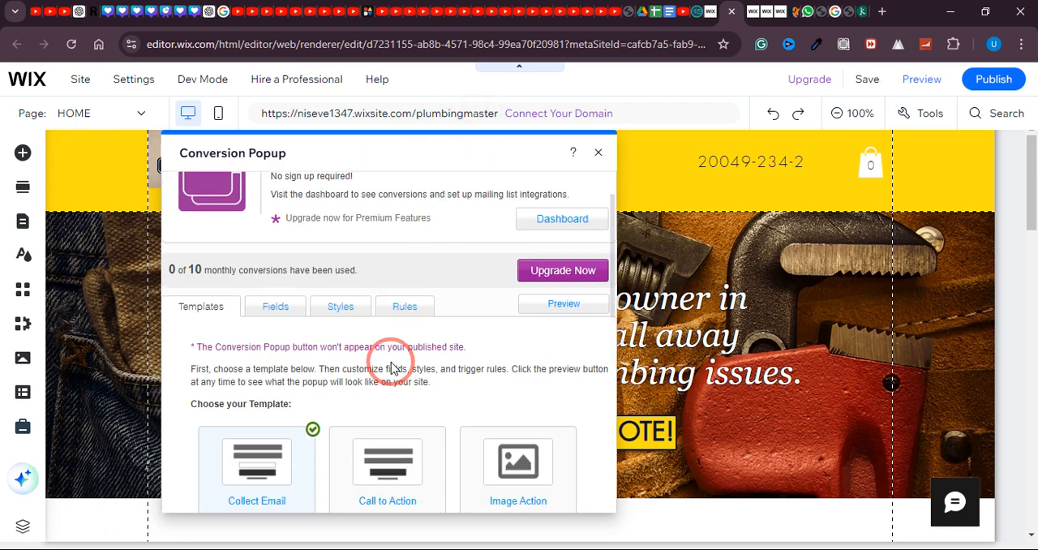
scroll(down, 3)
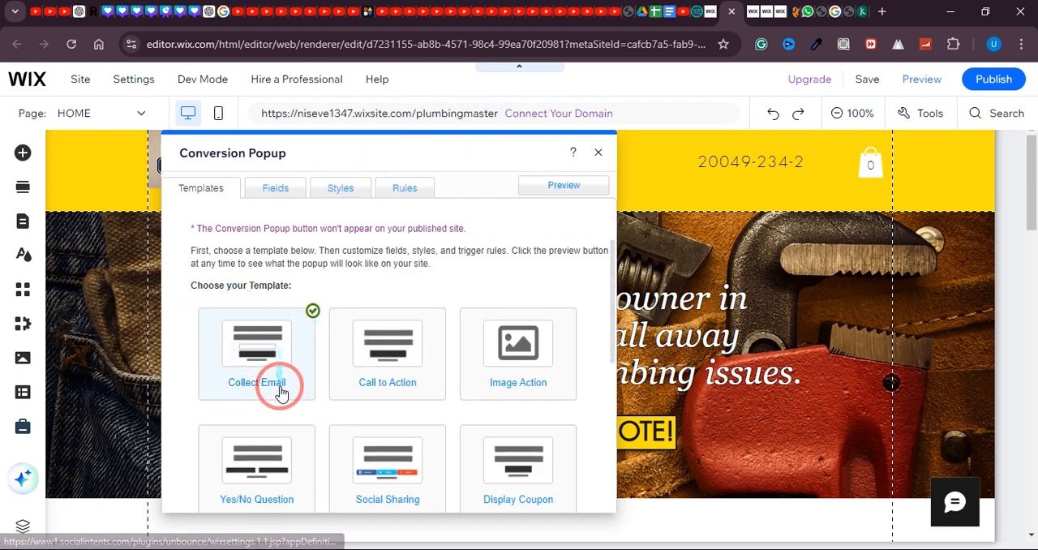
mouse_move(302, 402)
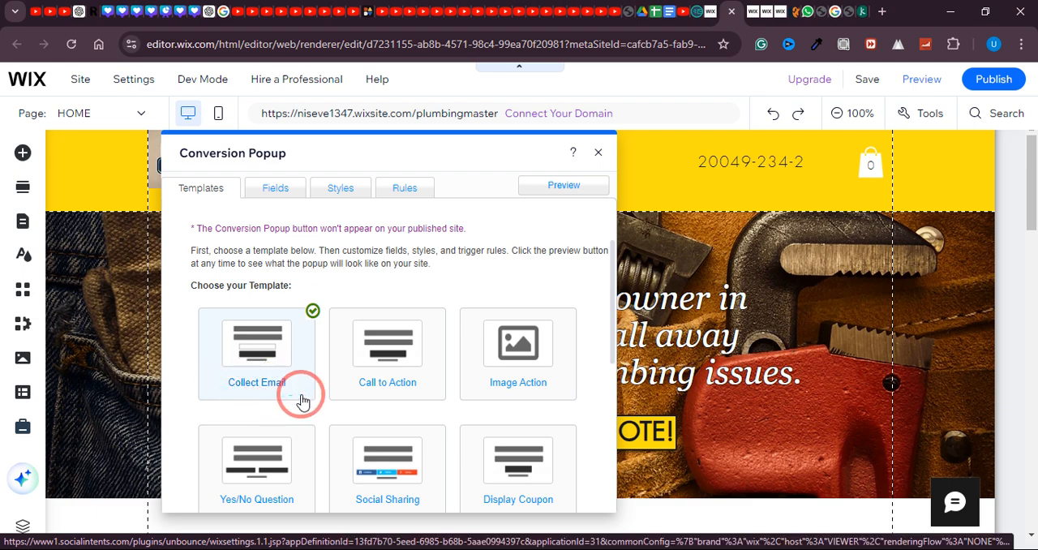
mouse_move(398, 399)
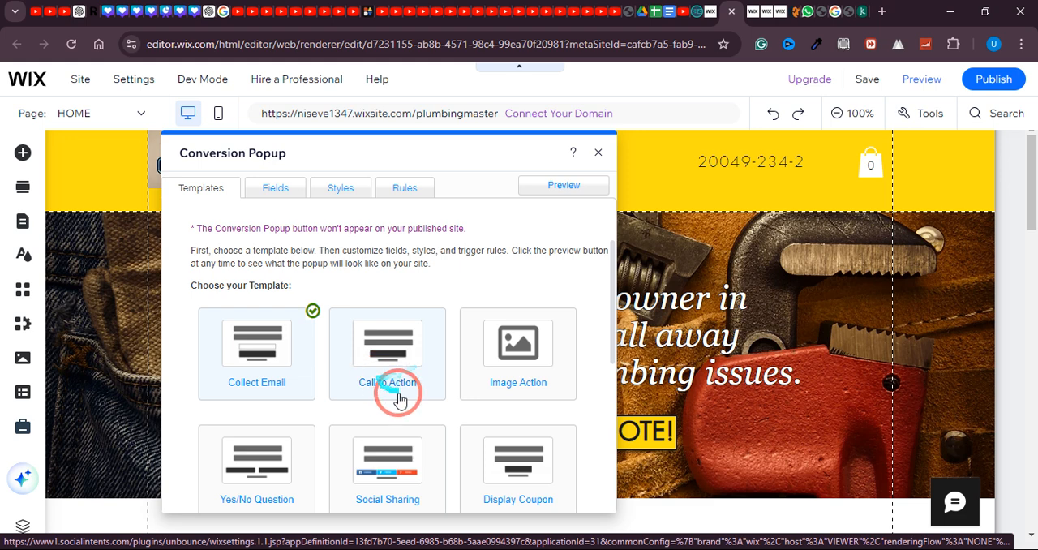
mouse_move(517, 381)
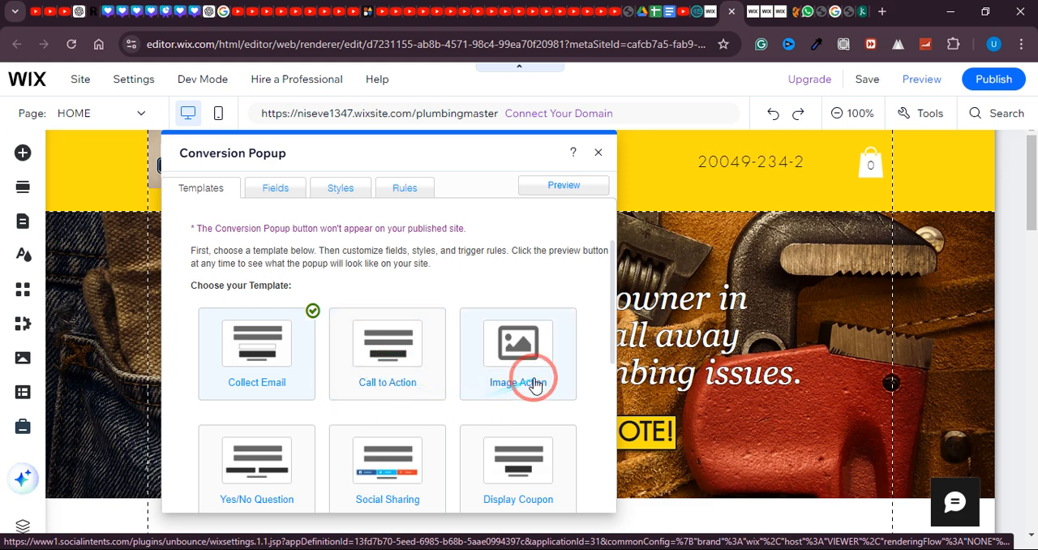
scroll(down, 3)
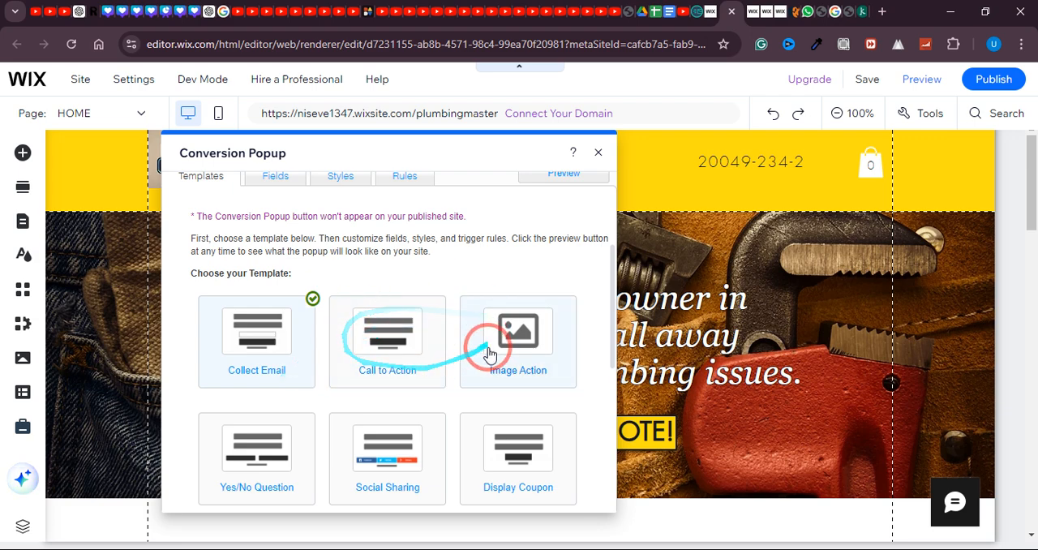
scroll(down, 3)
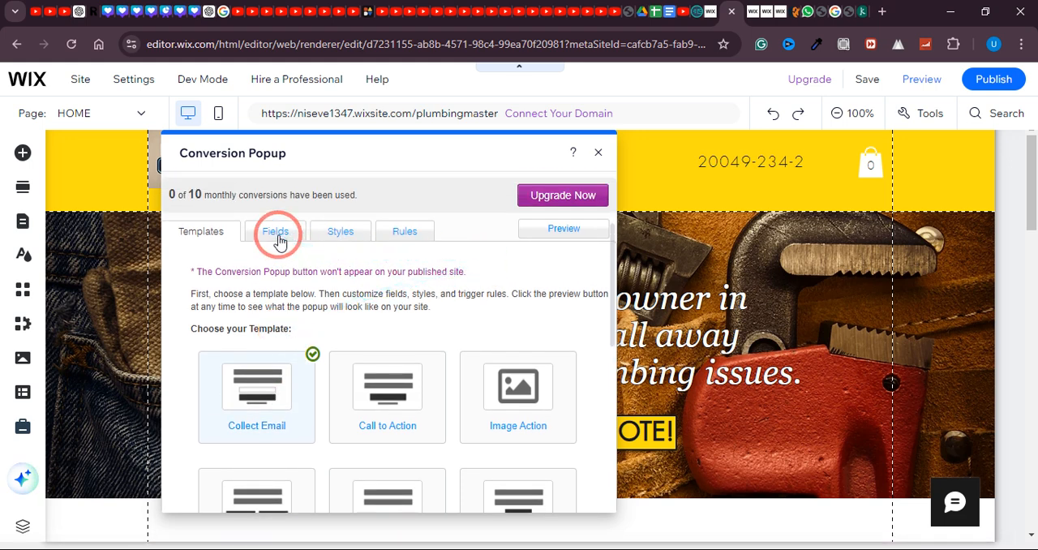
Step: Review the popup's Fields entries, then move on to its Styles colour and font options
click(275, 231)
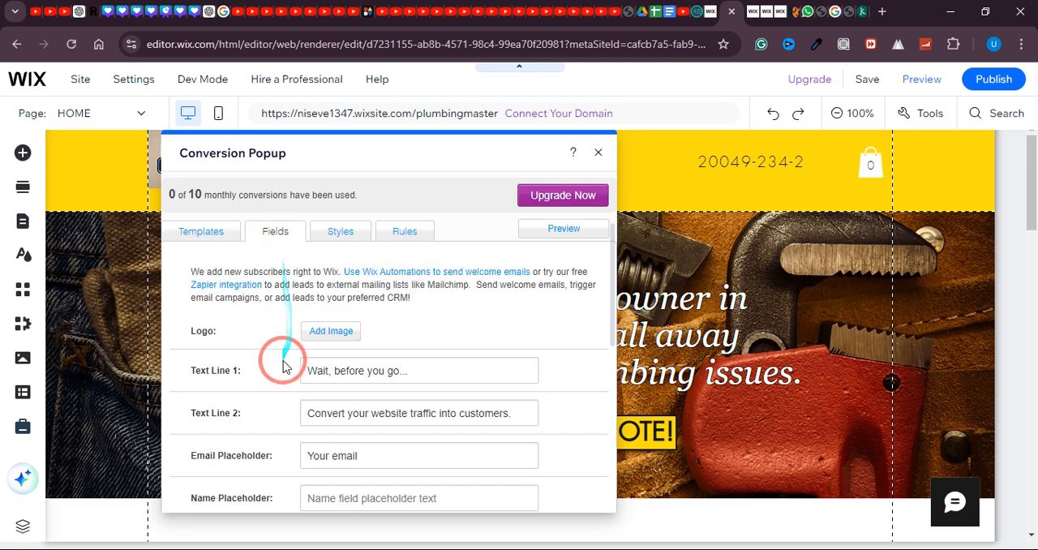
scroll(down, 3)
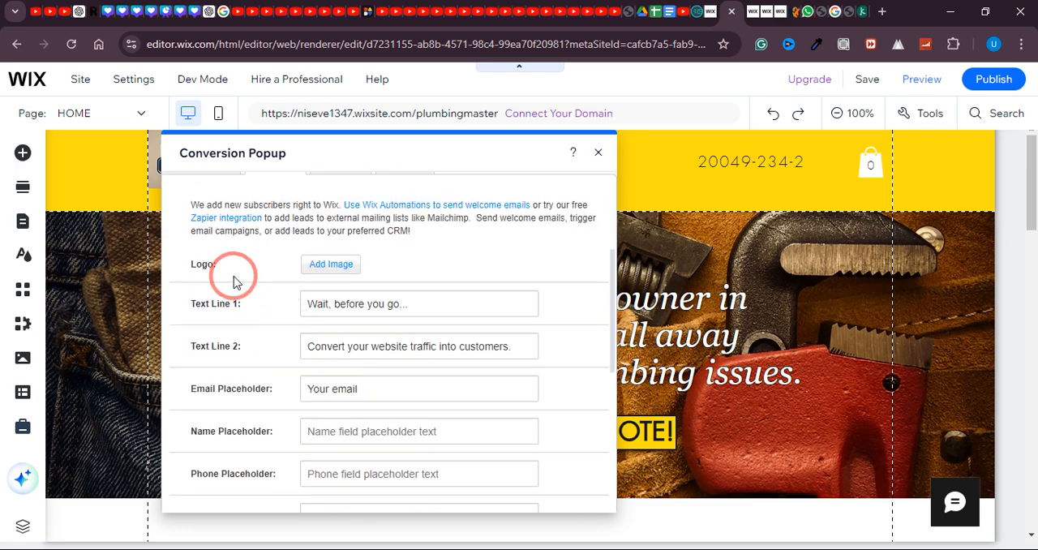
mouse_move(301, 279)
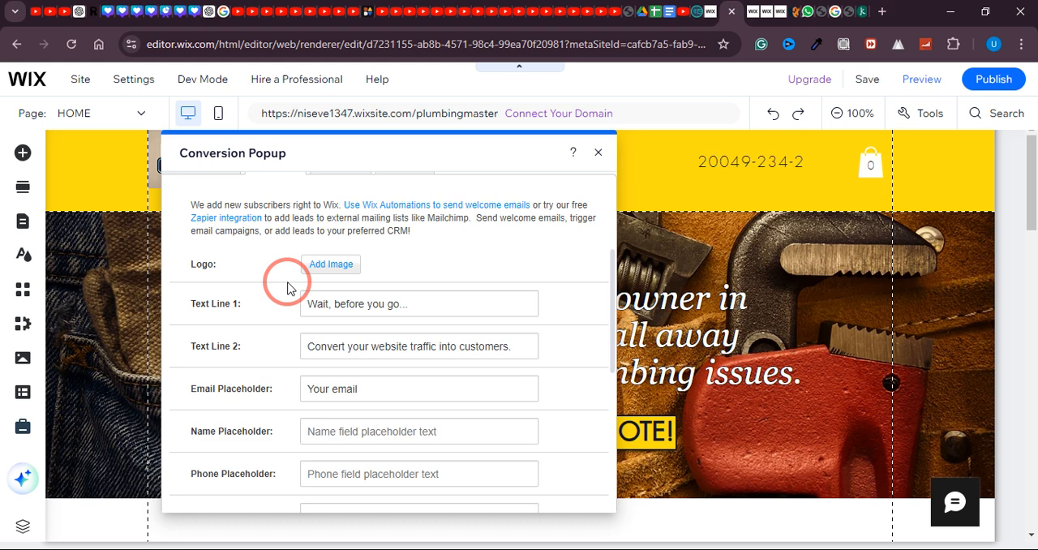
mouse_move(321, 327)
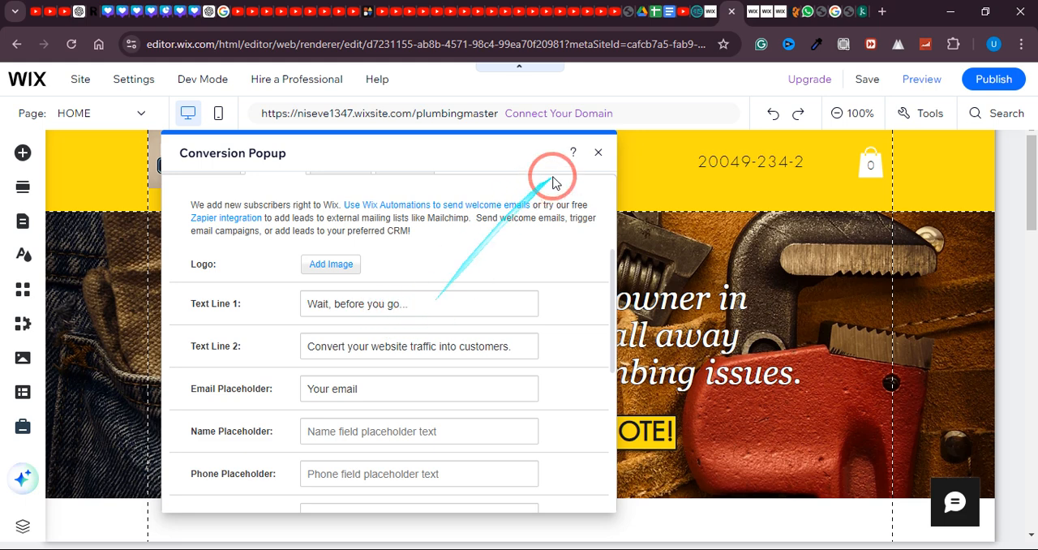
mouse_move(276, 366)
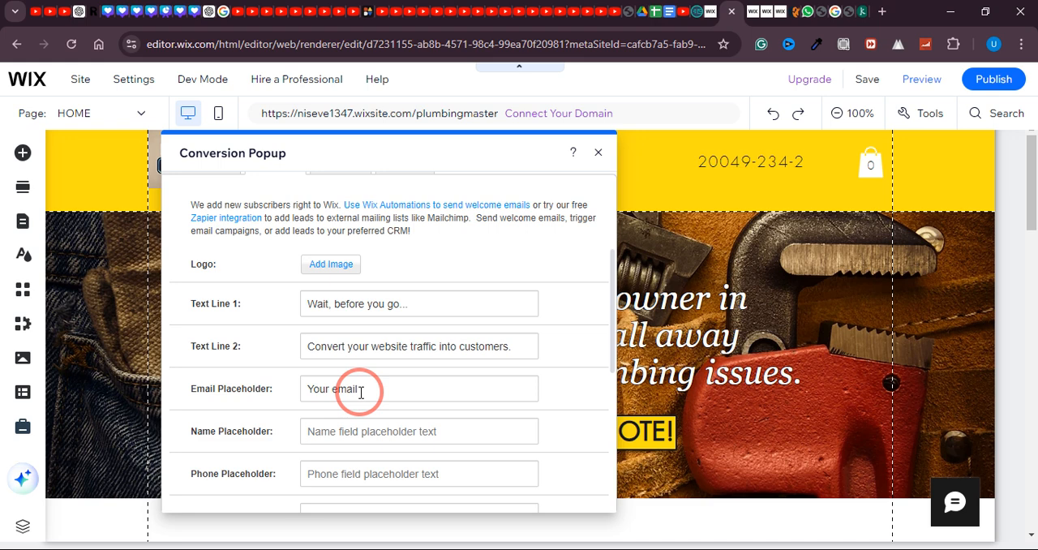
mouse_move(350, 377)
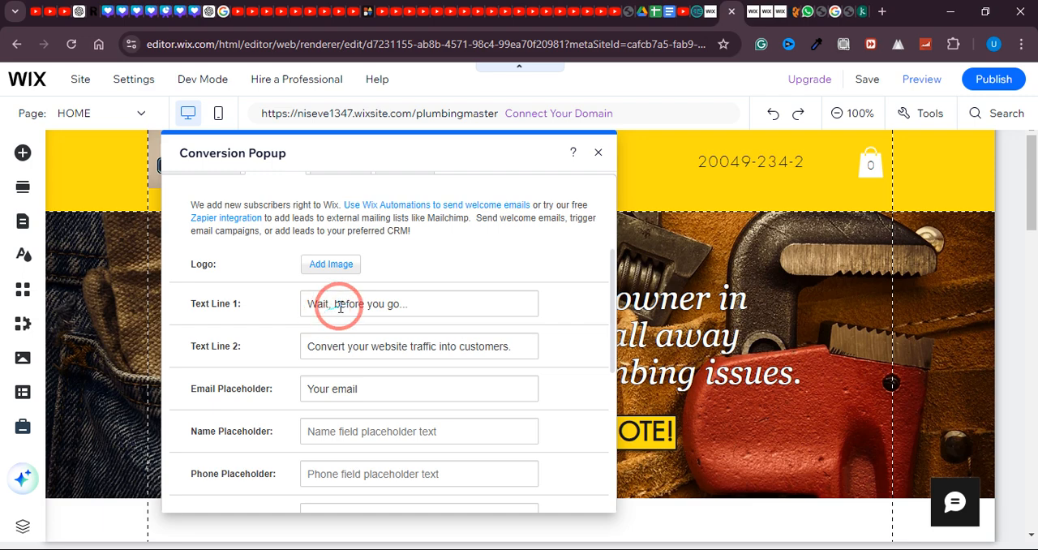
scroll(down, 3)
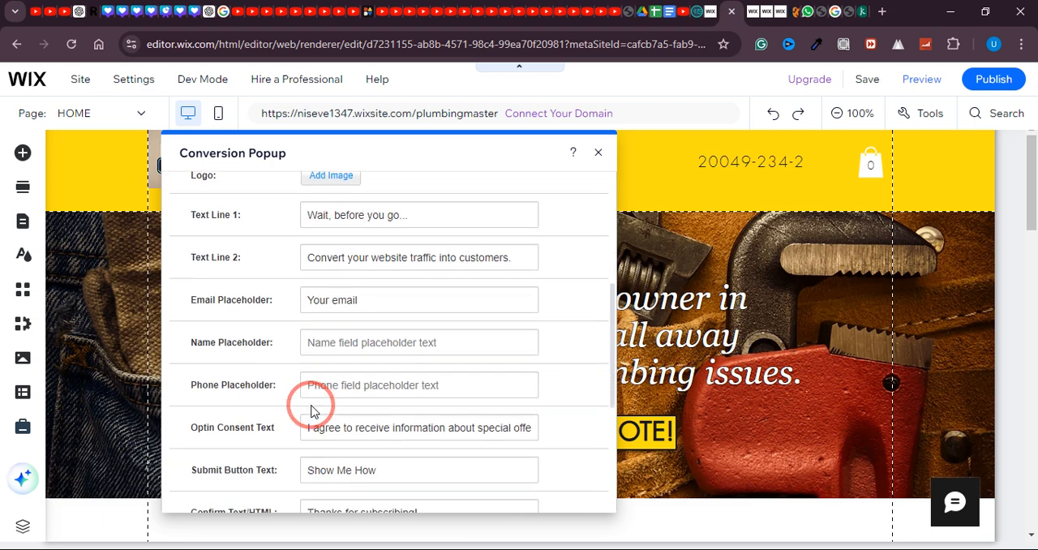
scroll(down, 3)
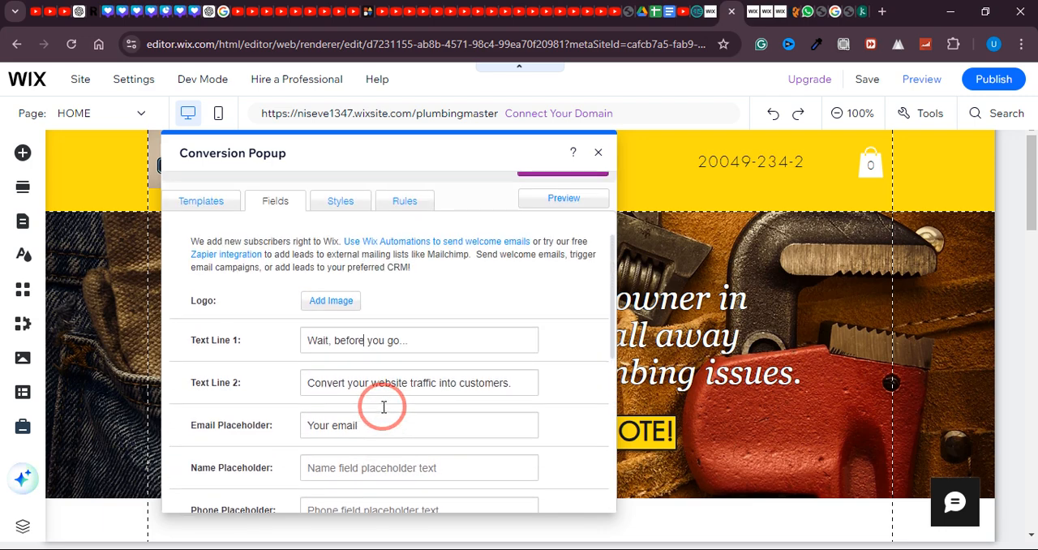
click(339, 200)
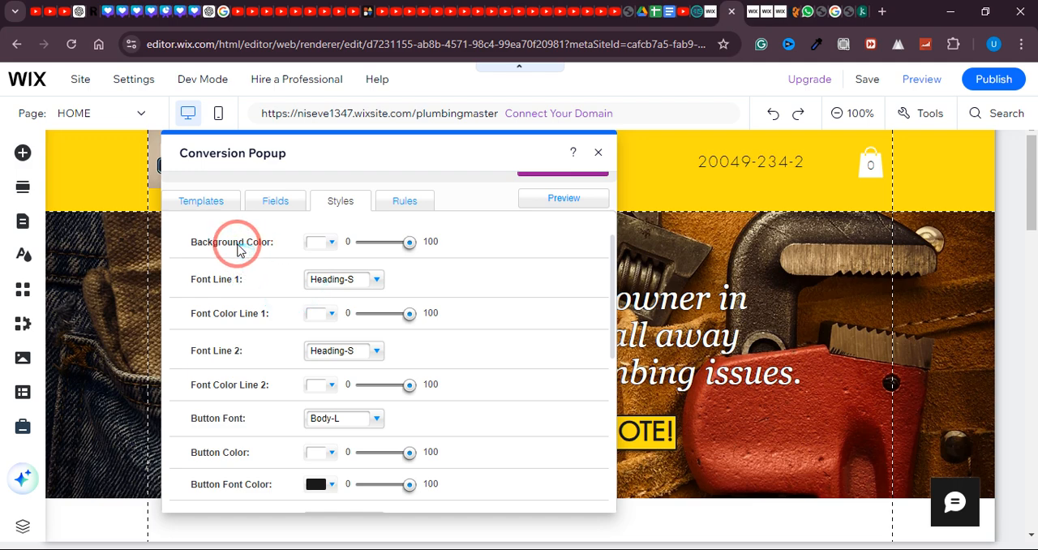
mouse_move(226, 292)
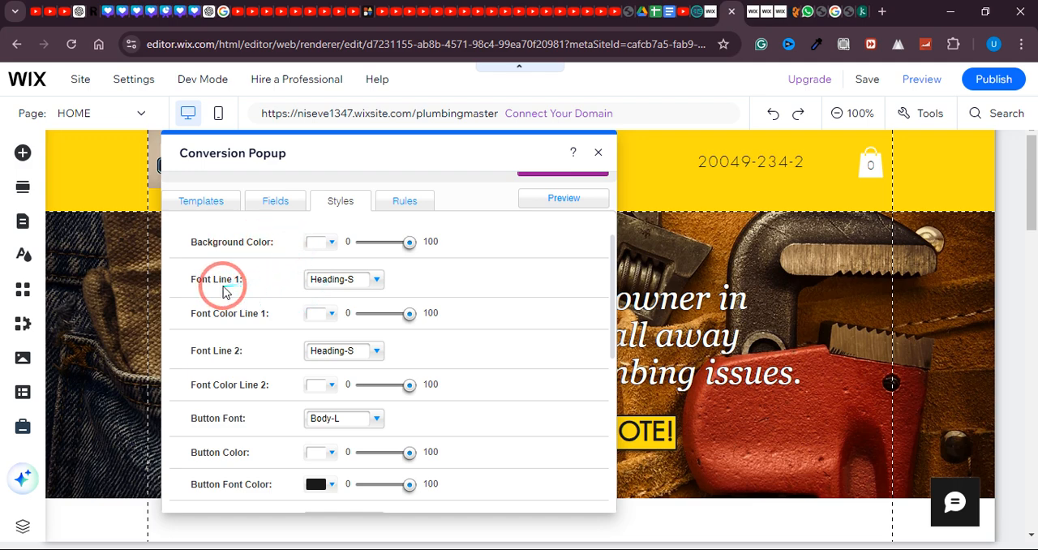
mouse_move(248, 326)
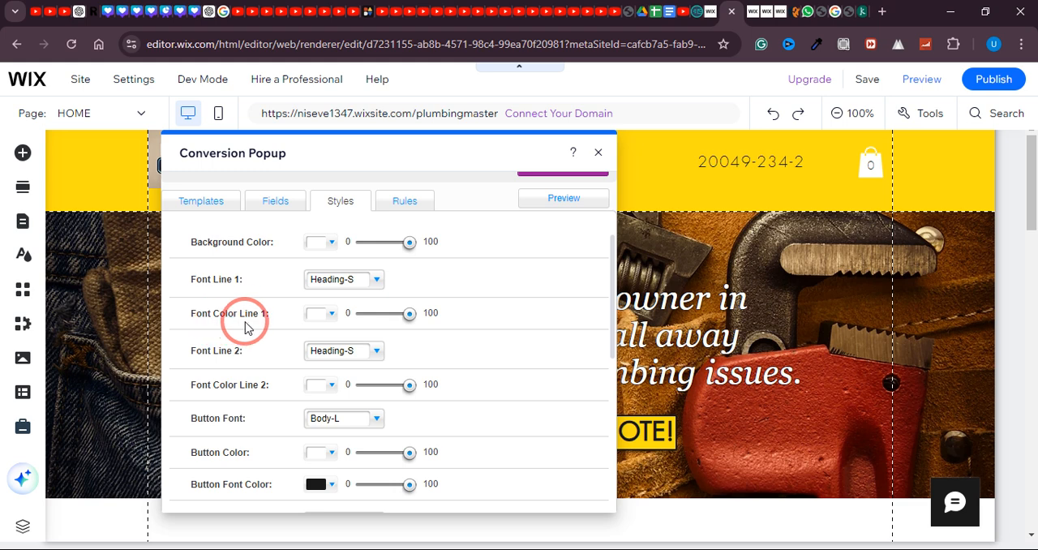
Step: Look over the remaining style options and switch to the popup's Rules settings
scroll(down, 3)
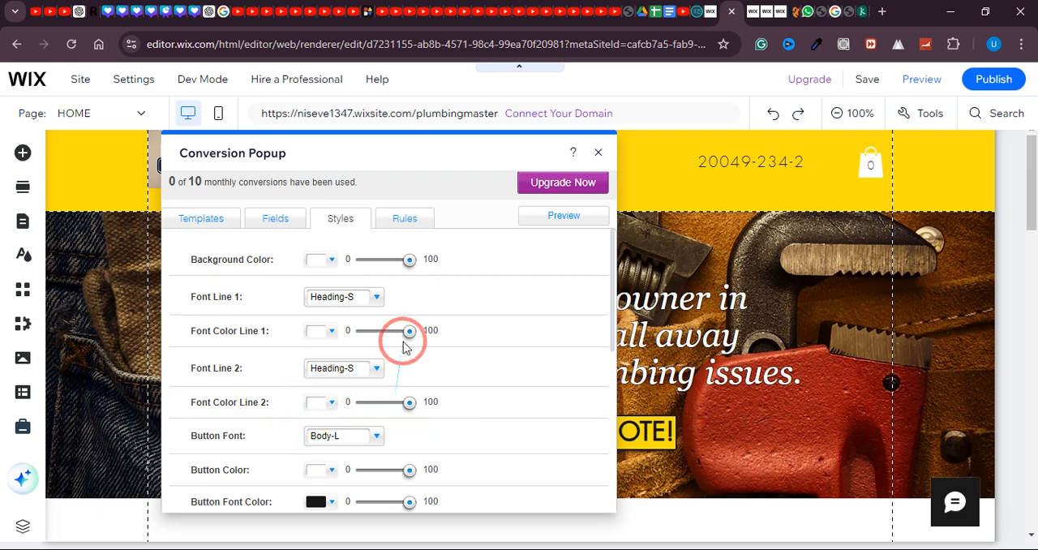
click(404, 217)
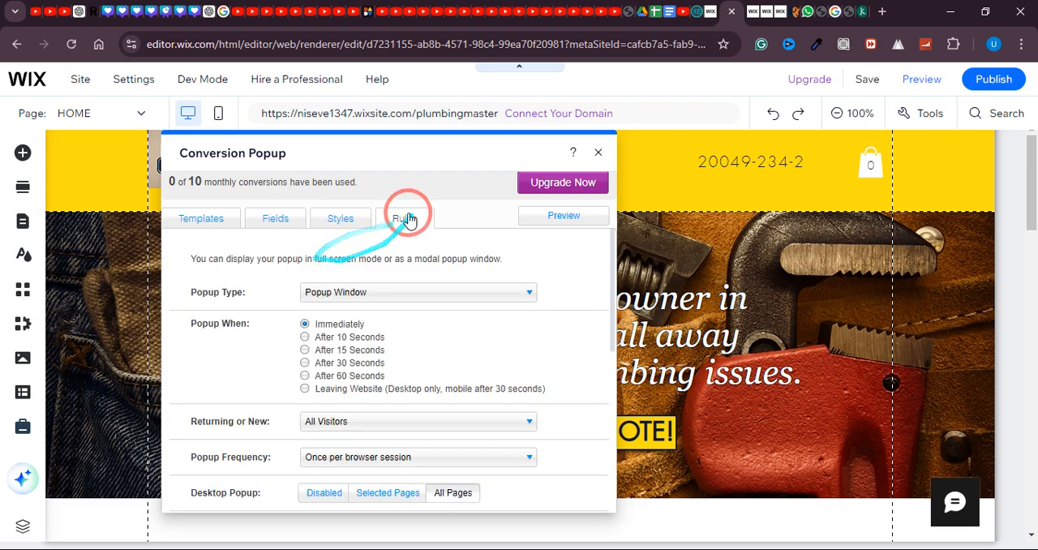
Step: Keep Popup Type as Popup Window and set Popup When to After 10 Seconds
click(404, 218)
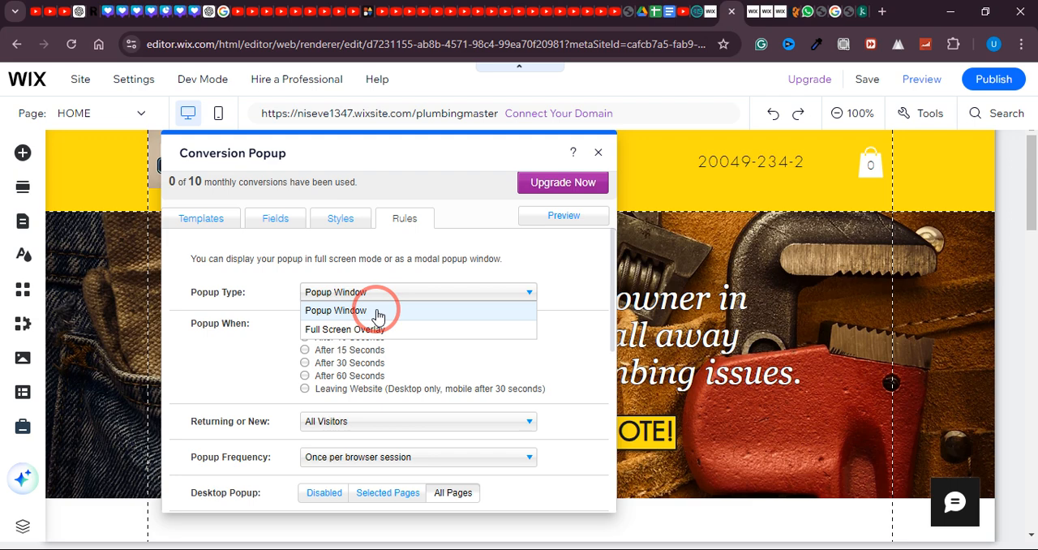
click(336, 310)
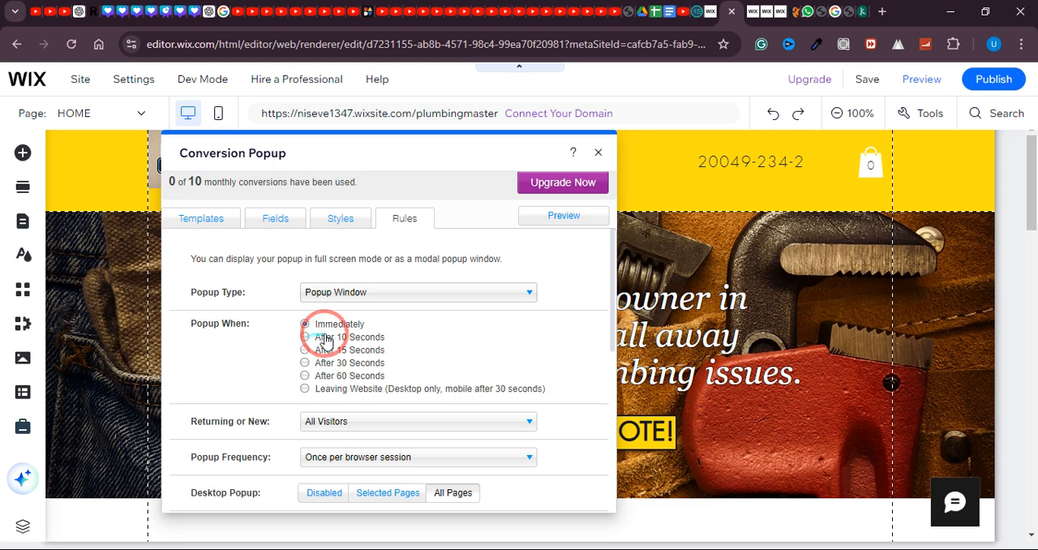
click(305, 325)
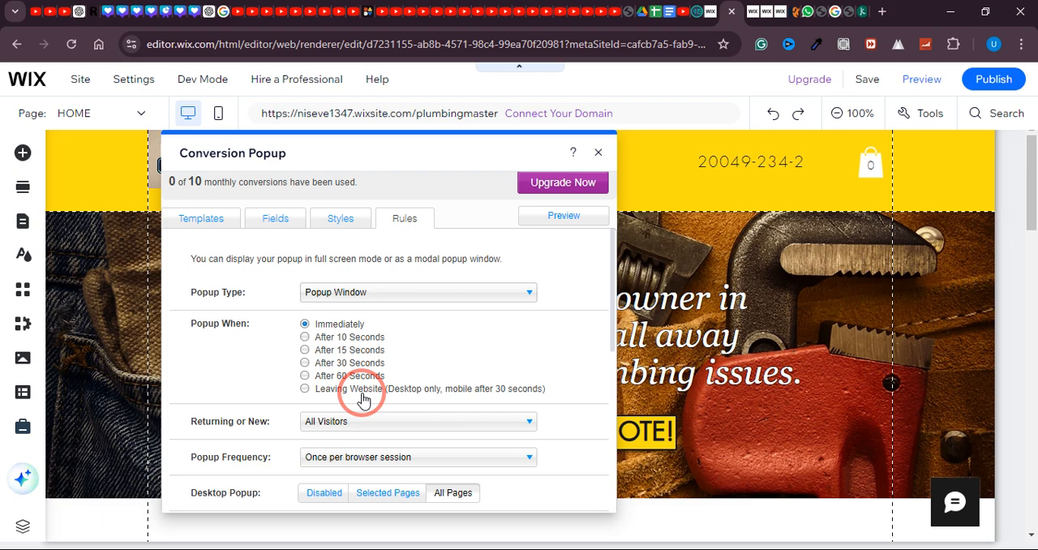
mouse_move(332, 396)
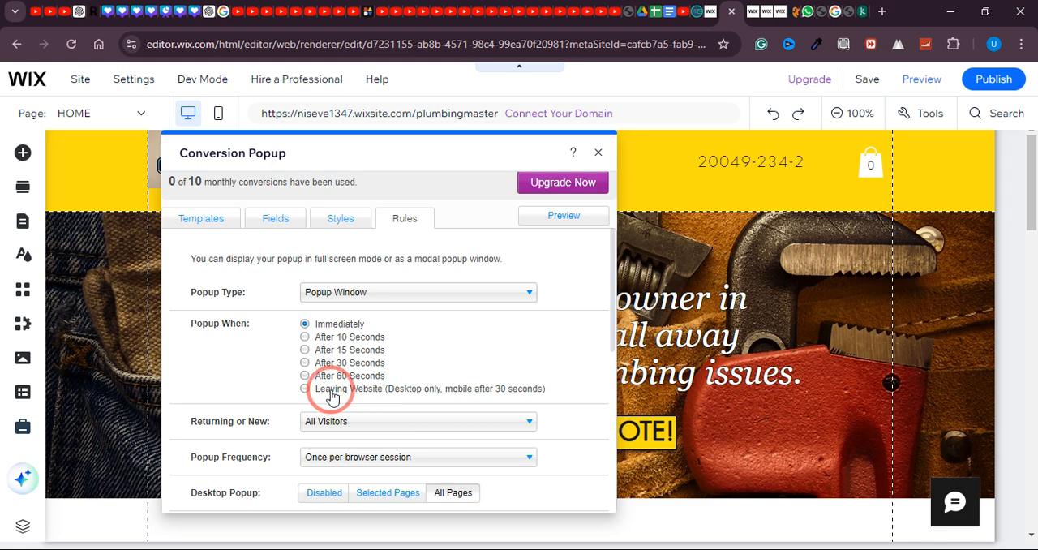
mouse_move(347, 354)
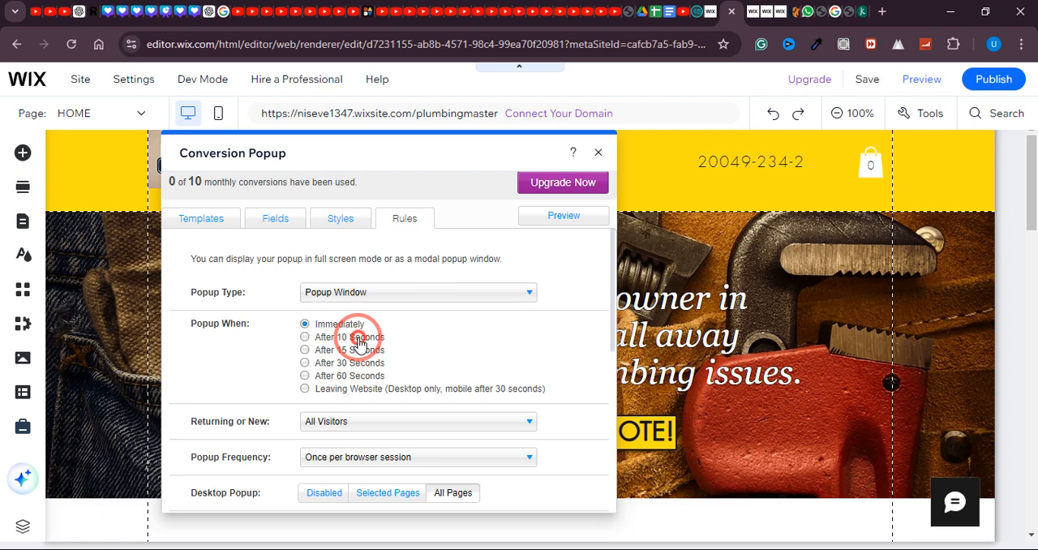
click(305, 337)
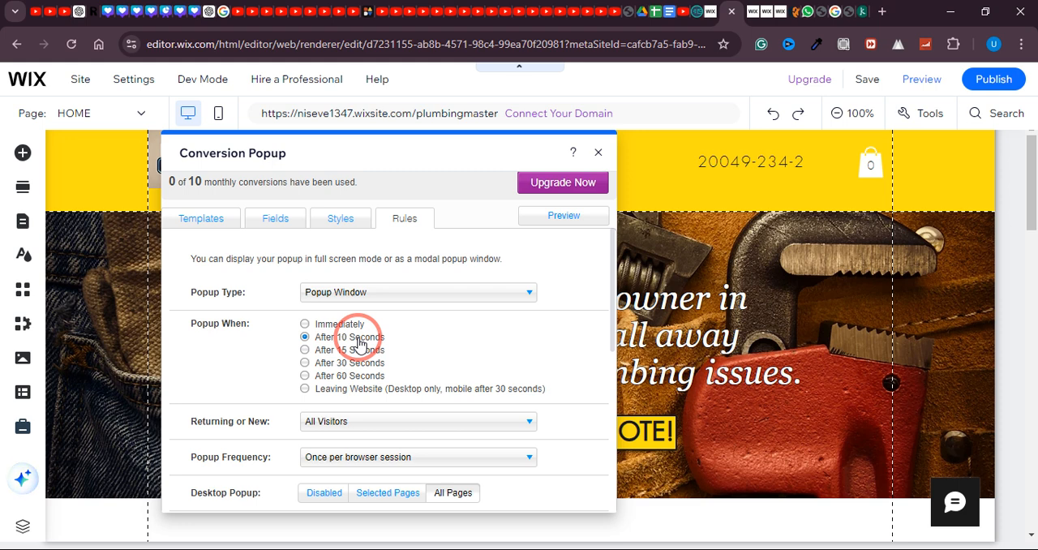
Step: Show the popup to all visitors with frequency 'Once a day for same visitor'
scroll(down, 3)
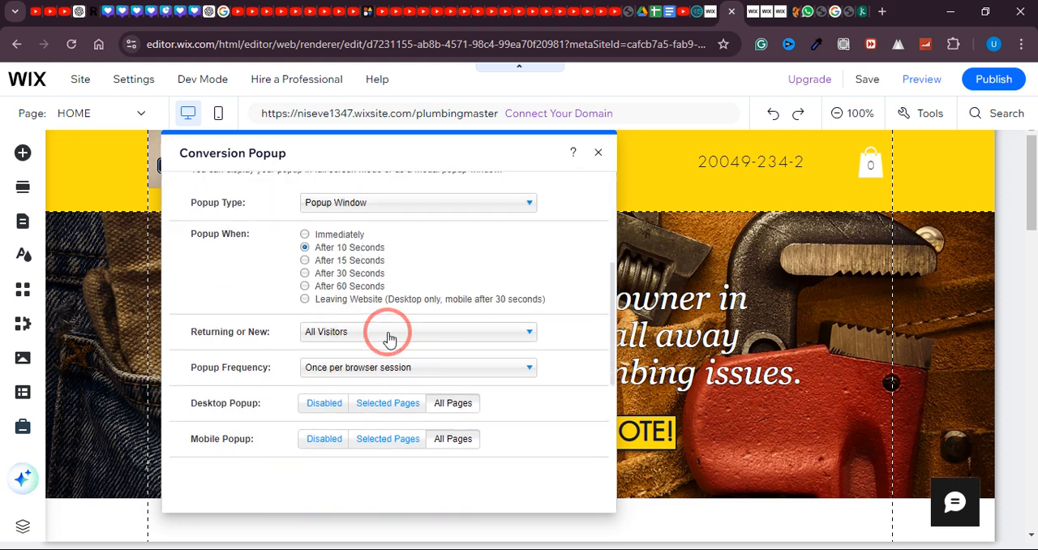
click(418, 331)
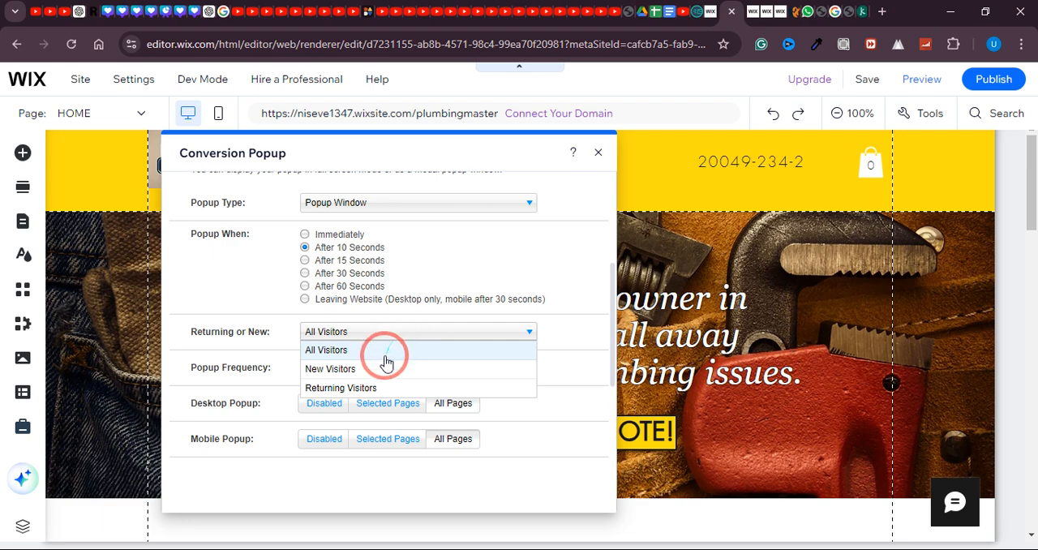
mouse_move(357, 396)
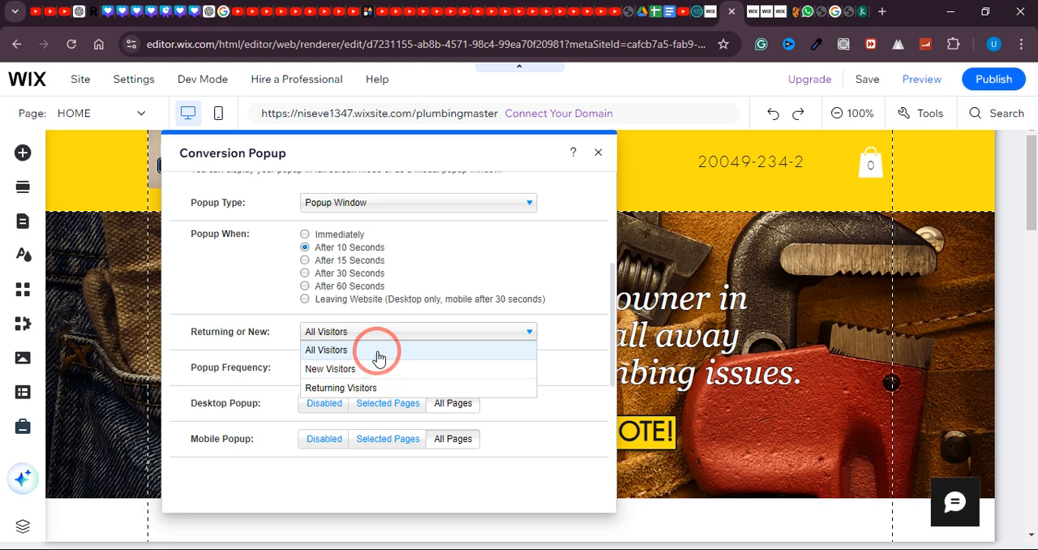
click(325, 350)
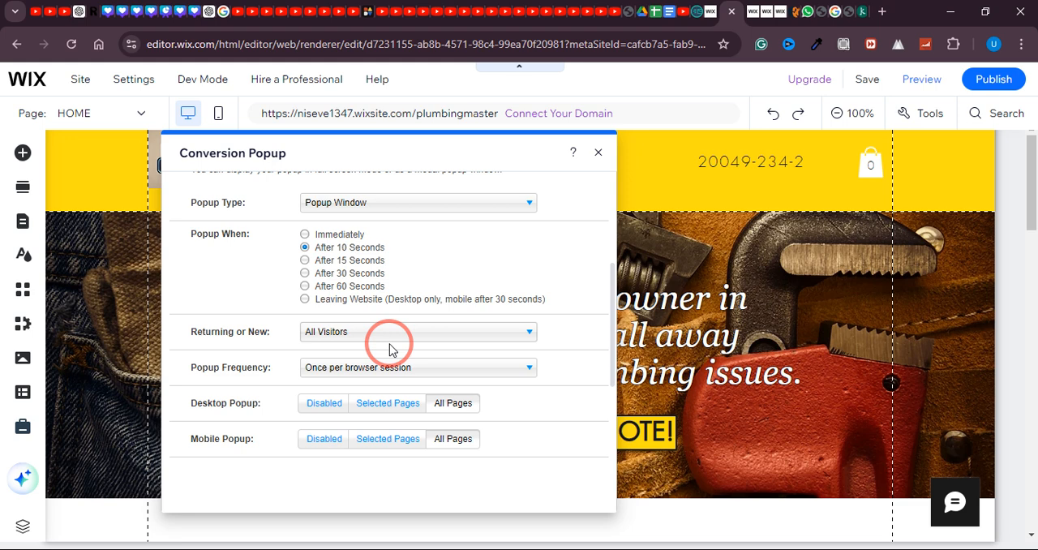
mouse_move(302, 389)
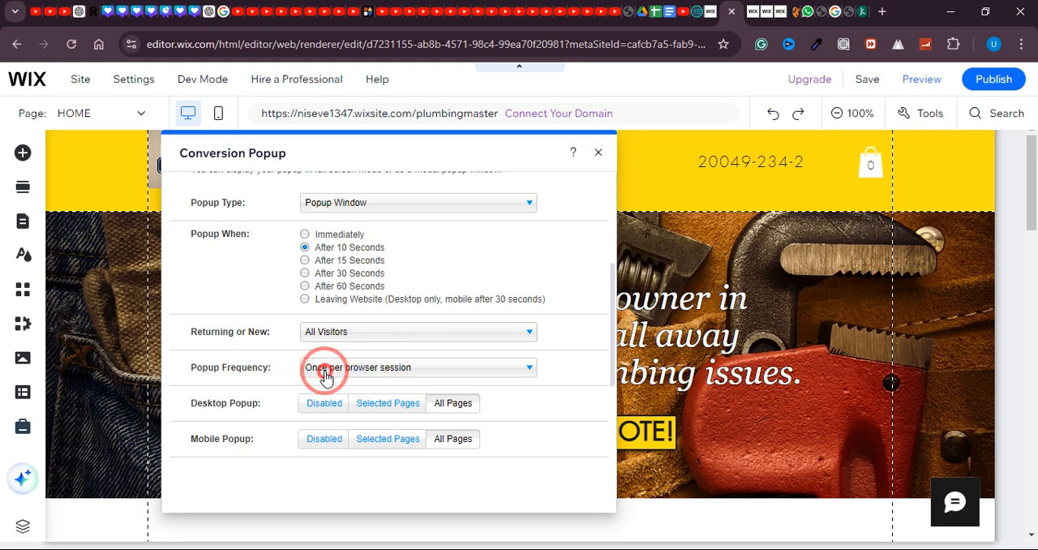
click(416, 366)
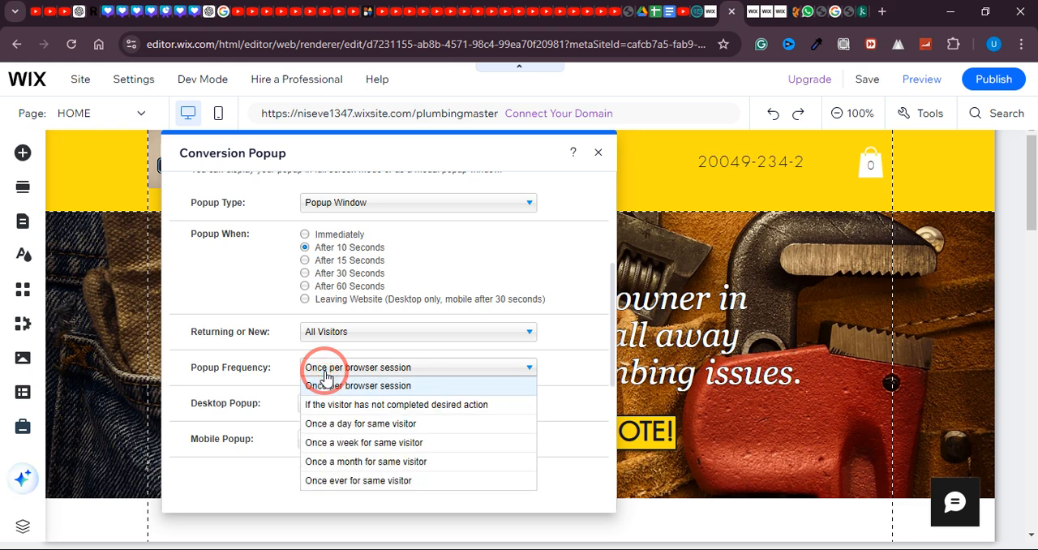
mouse_move(381, 393)
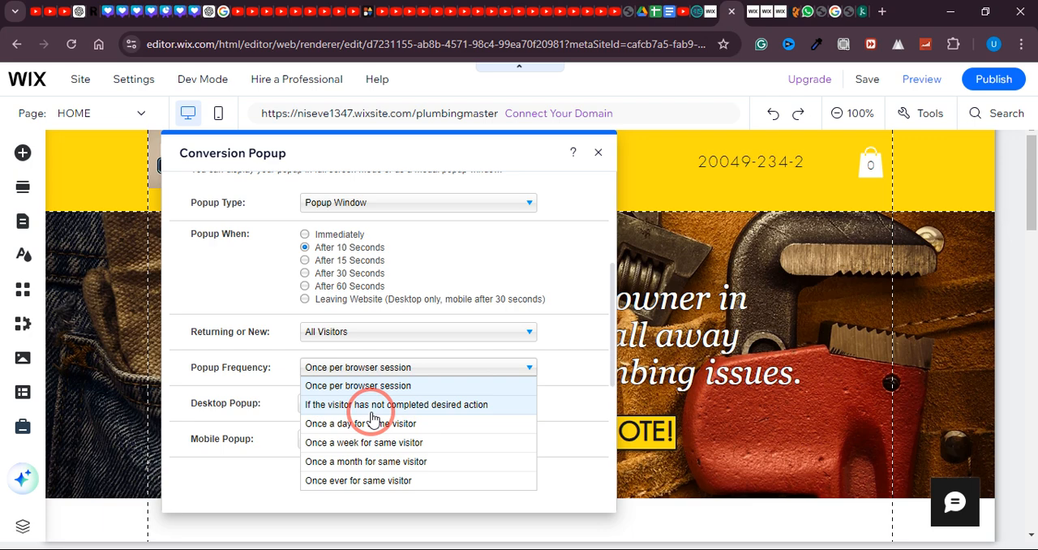
mouse_move(428, 424)
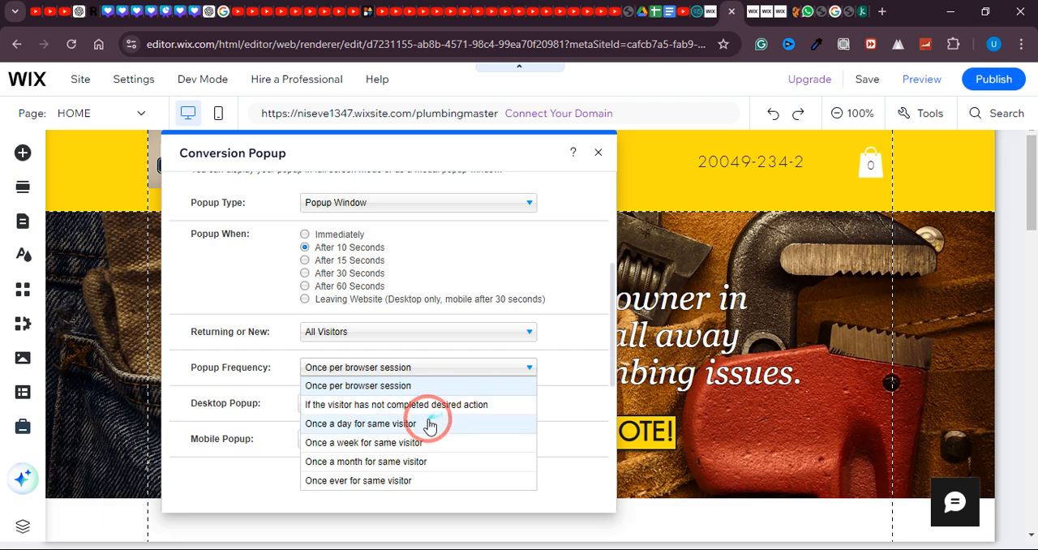
click(362, 423)
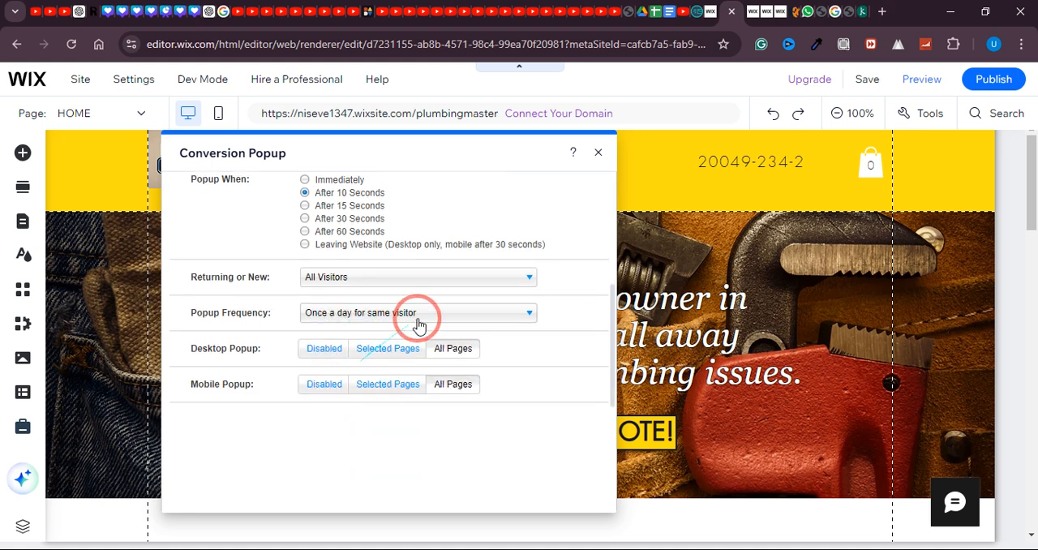
click(417, 311)
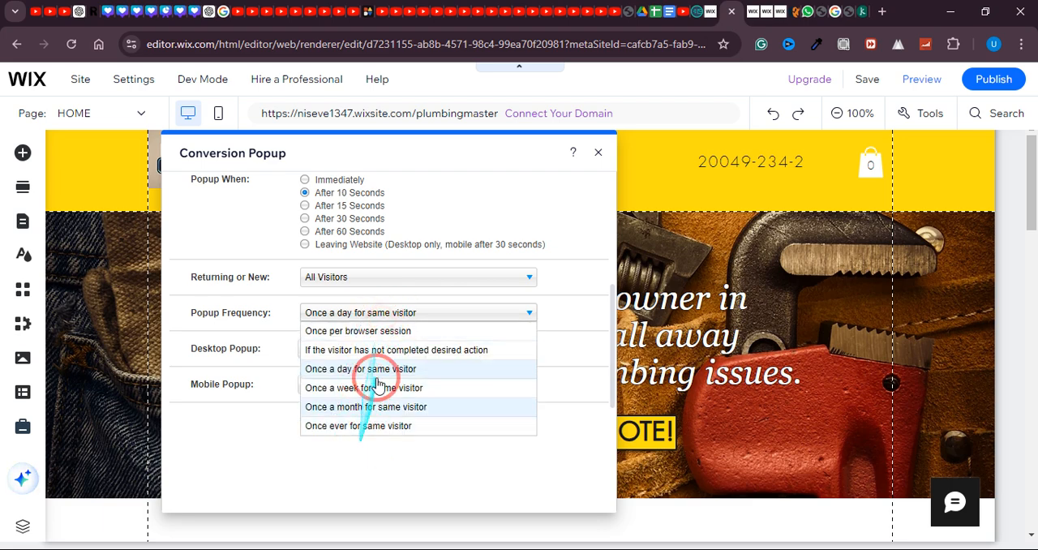
click(360, 369)
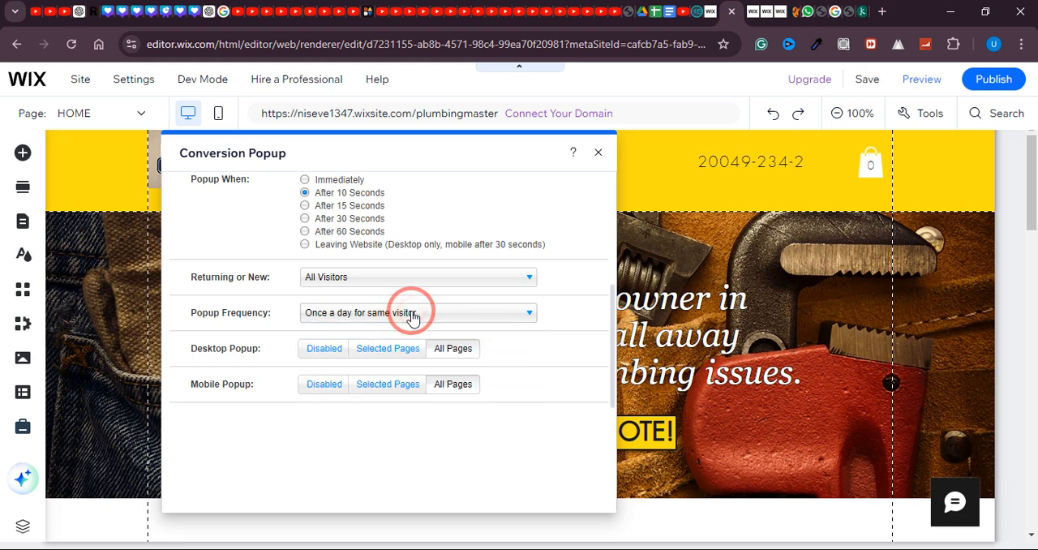
mouse_move(380, 316)
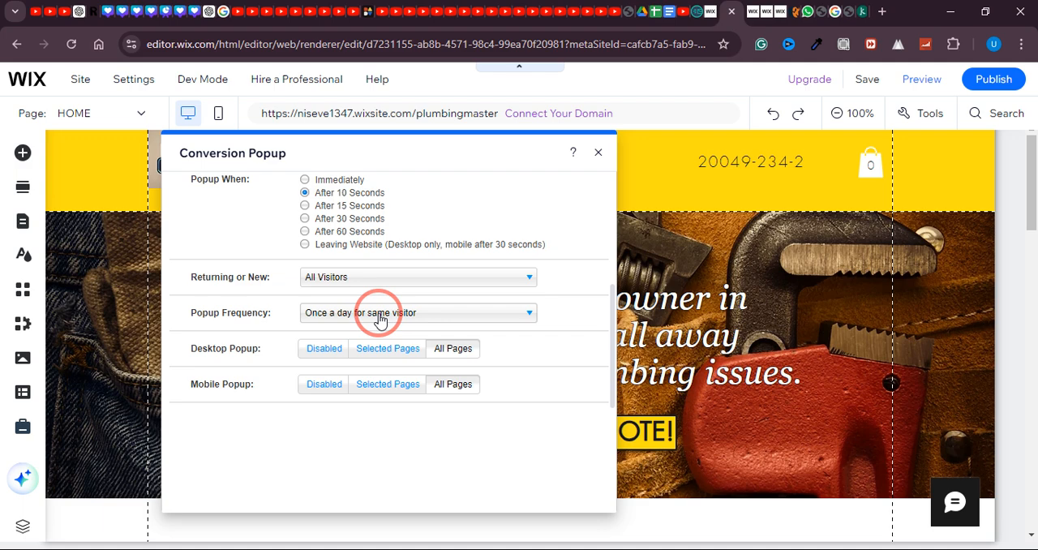
mouse_move(259, 357)
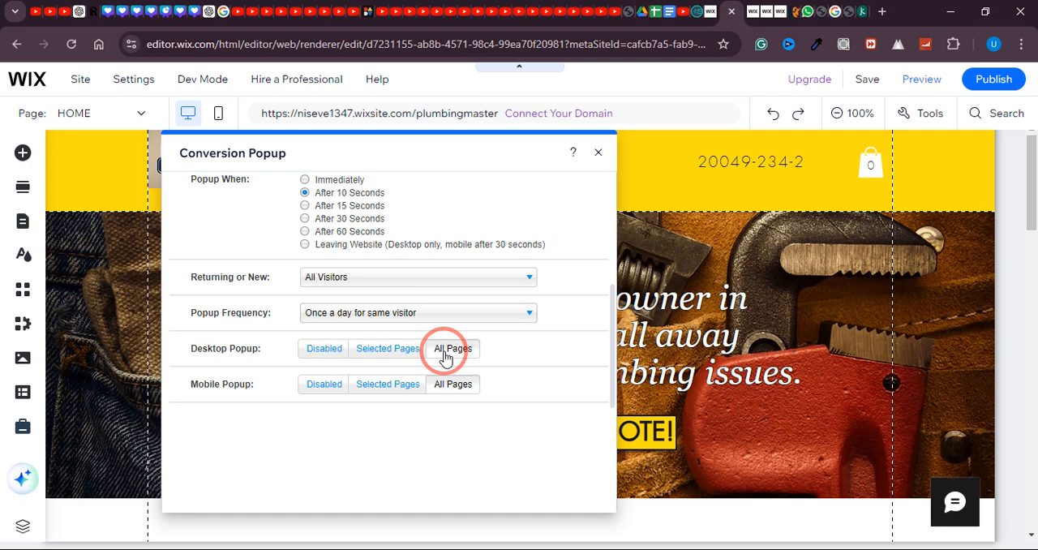
click(323, 347)
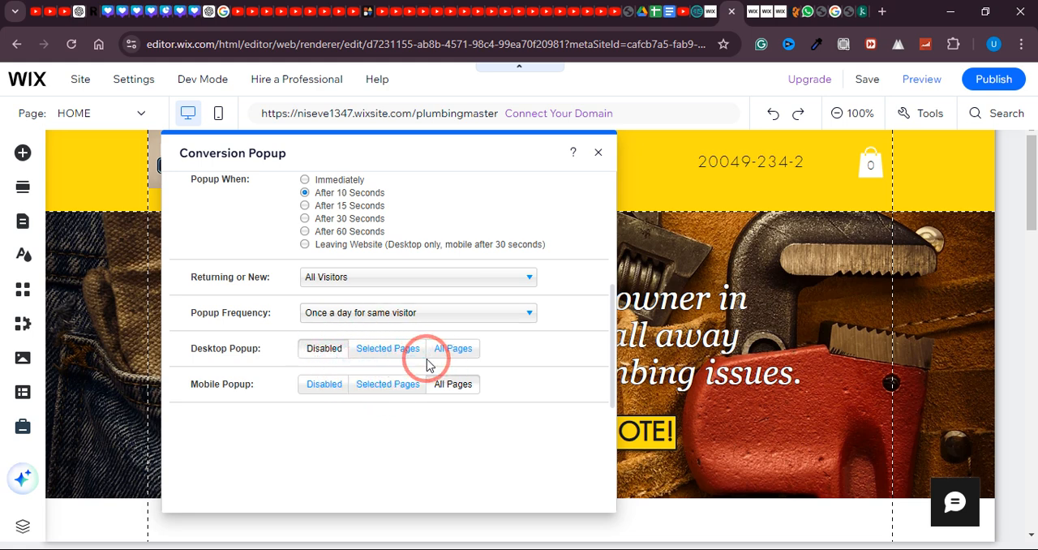
click(386, 347)
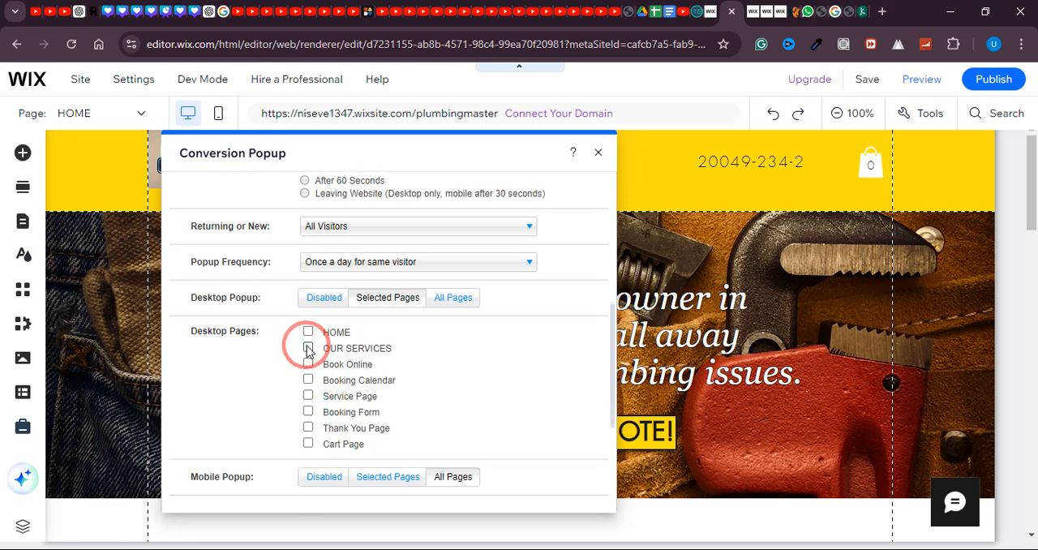
click(308, 347)
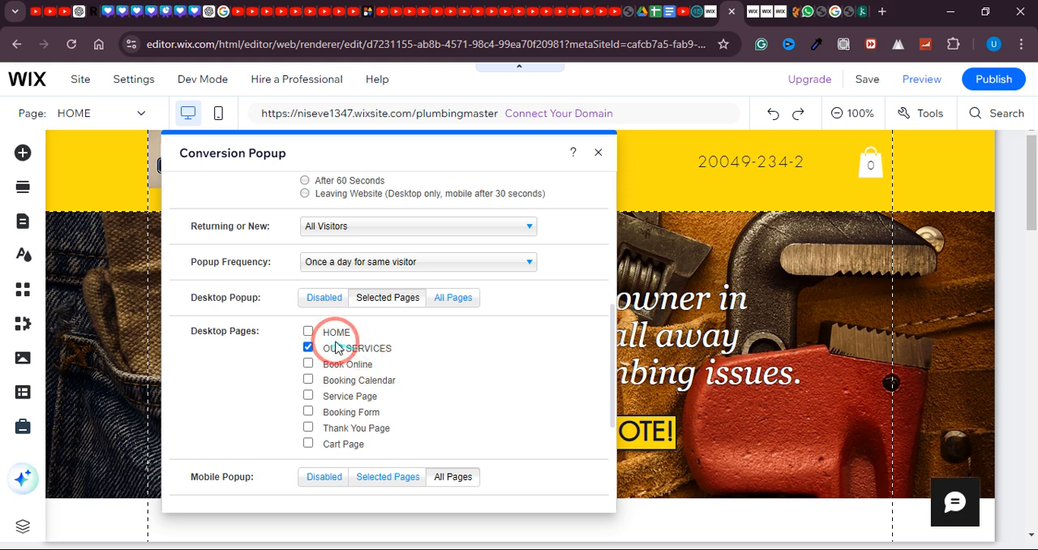
click(309, 347)
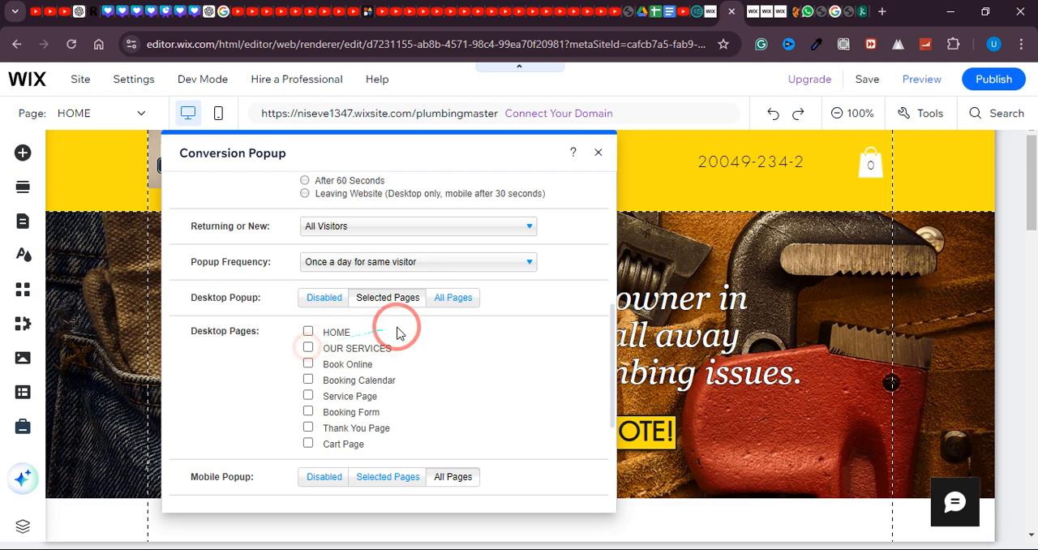
click(453, 299)
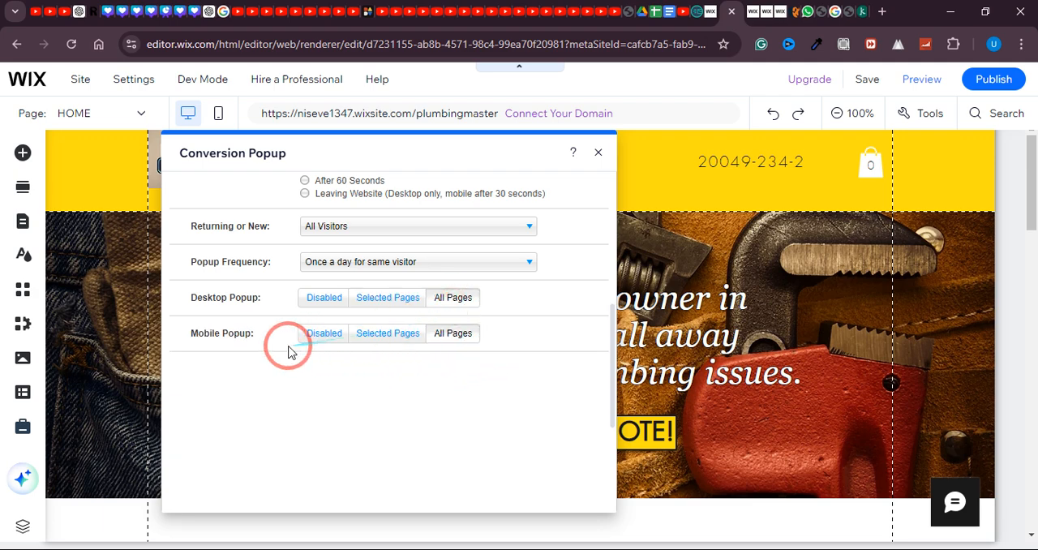
click(452, 334)
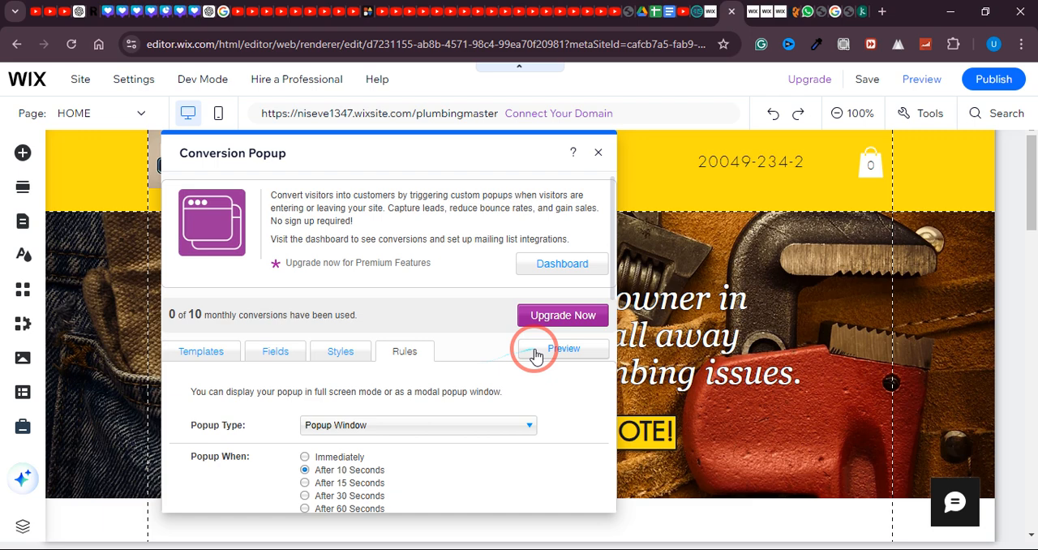
click(565, 347)
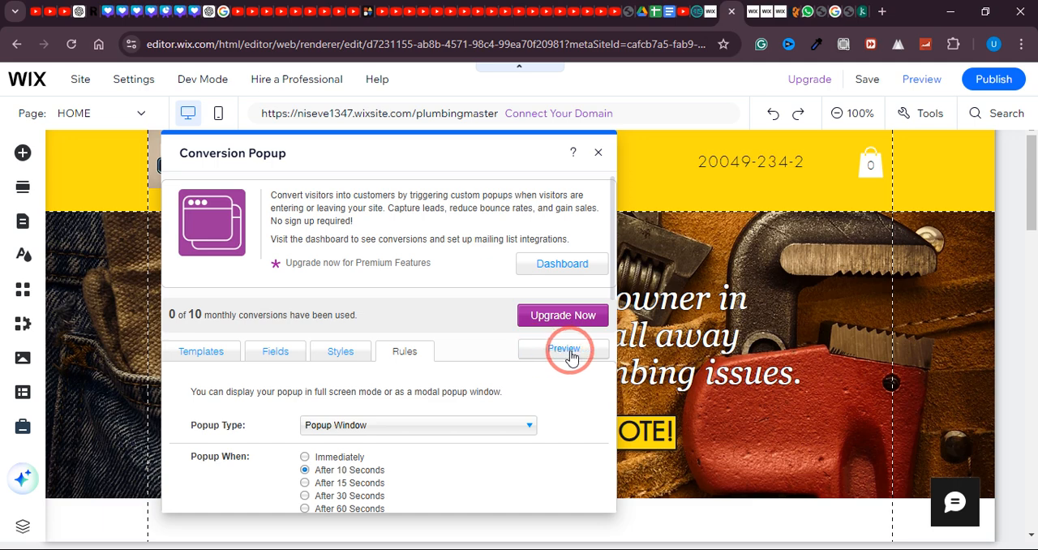
click(561, 263)
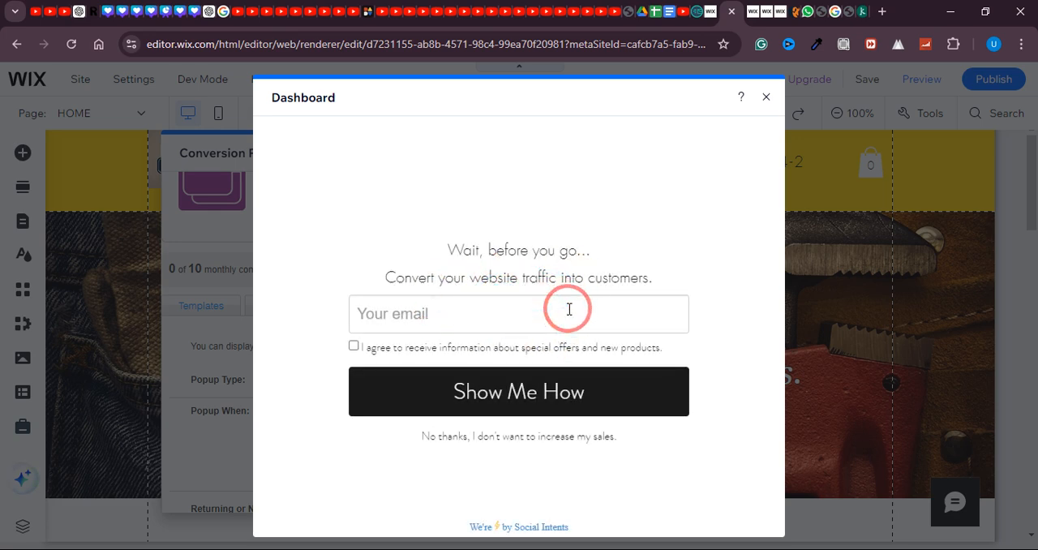
mouse_move(640, 398)
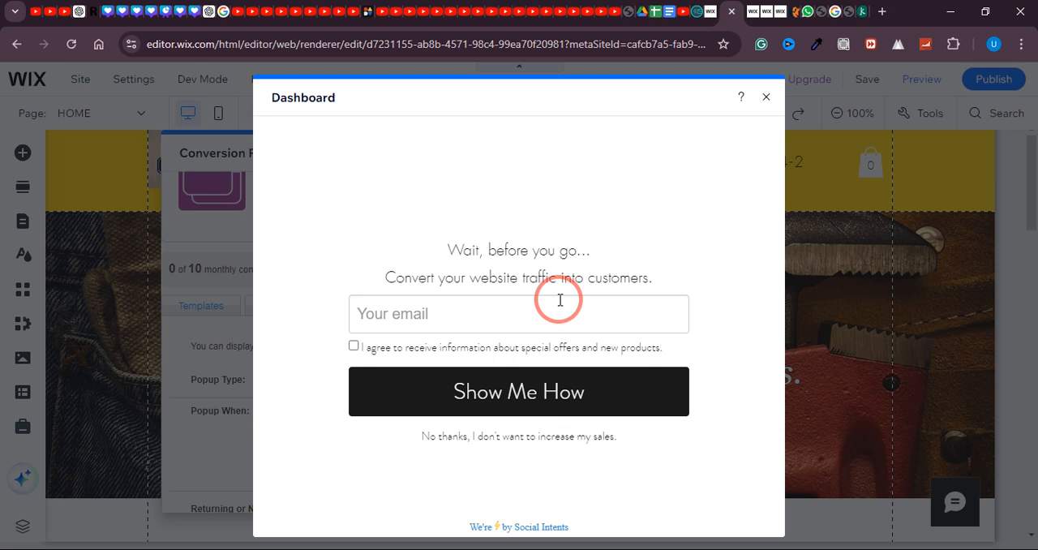
mouse_move(766, 97)
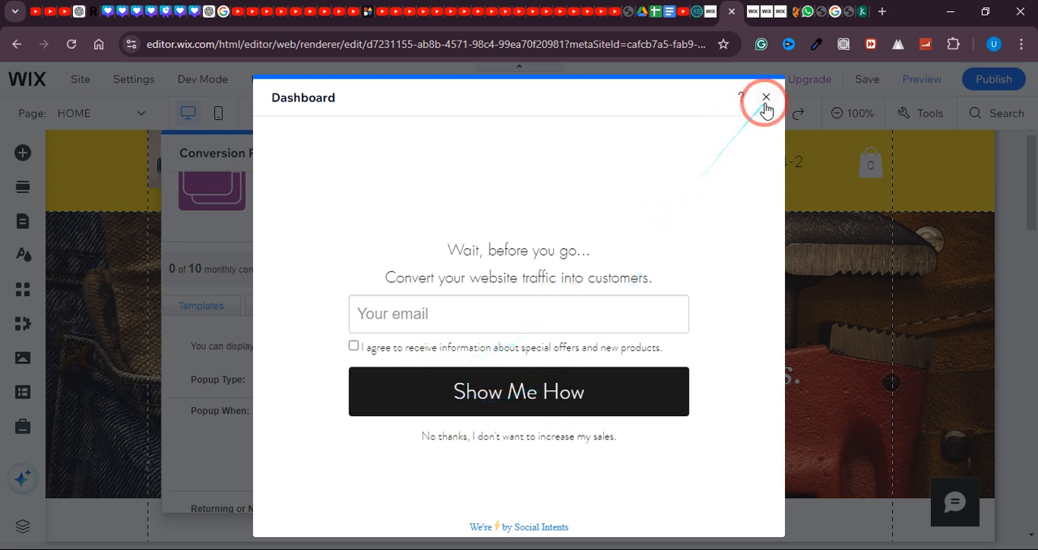
click(766, 97)
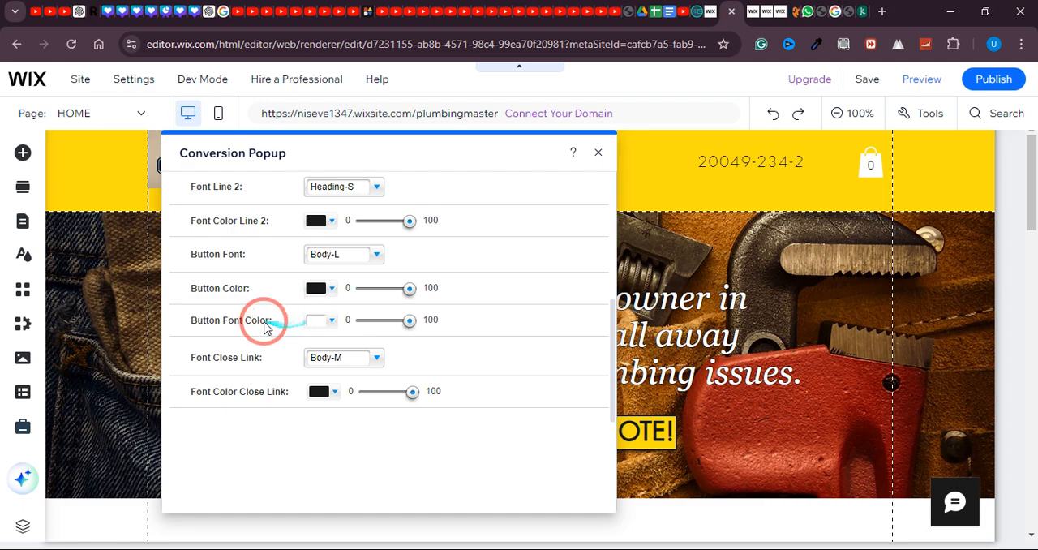
Step: Set the popup's Button Color swatch to yellow
click(315, 288)
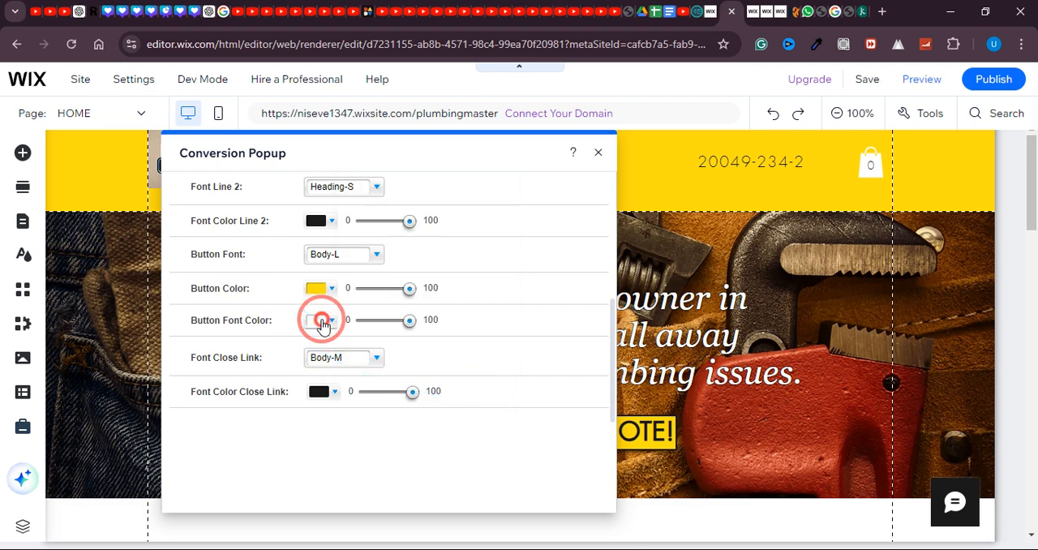
click(331, 320)
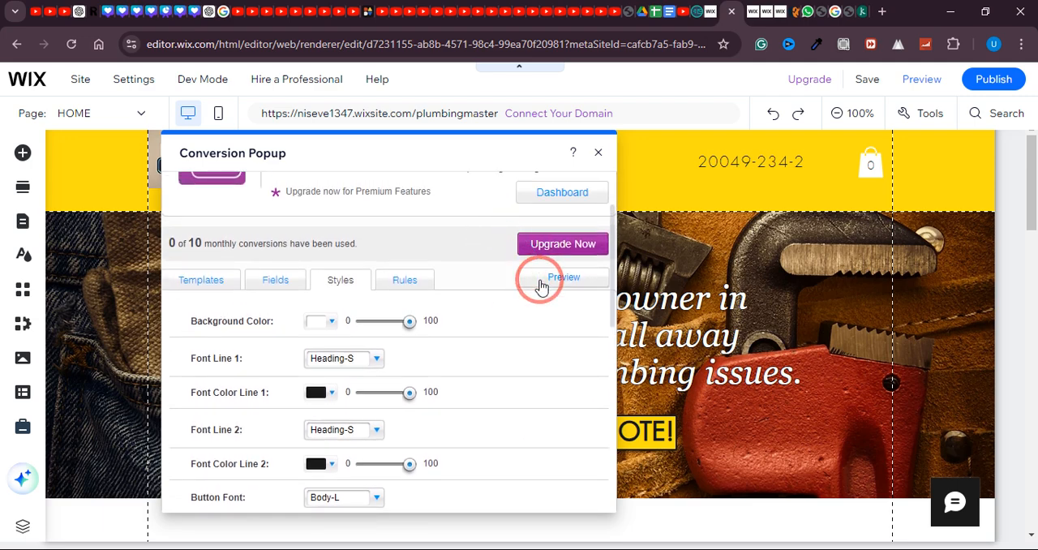
click(561, 191)
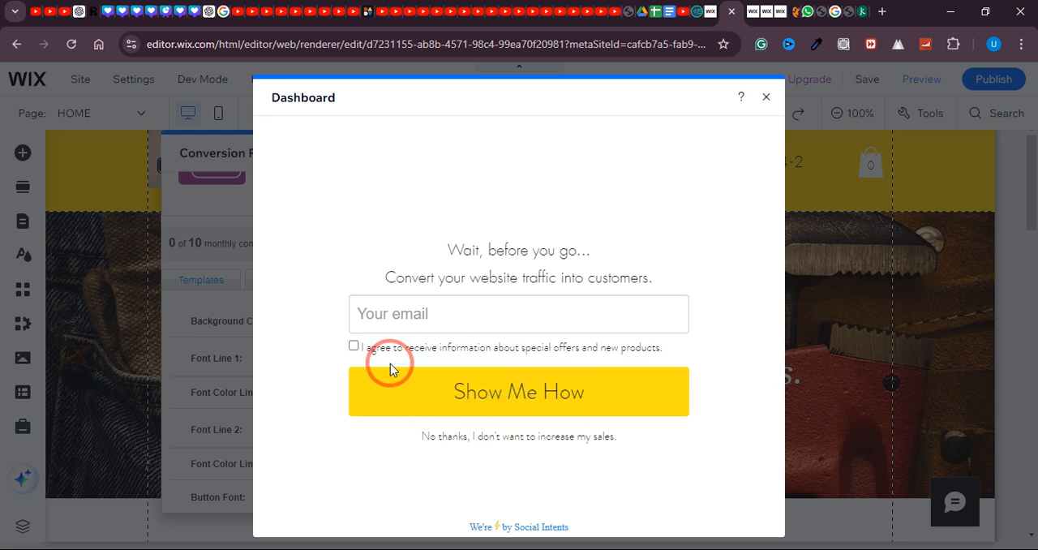
mouse_move(542, 380)
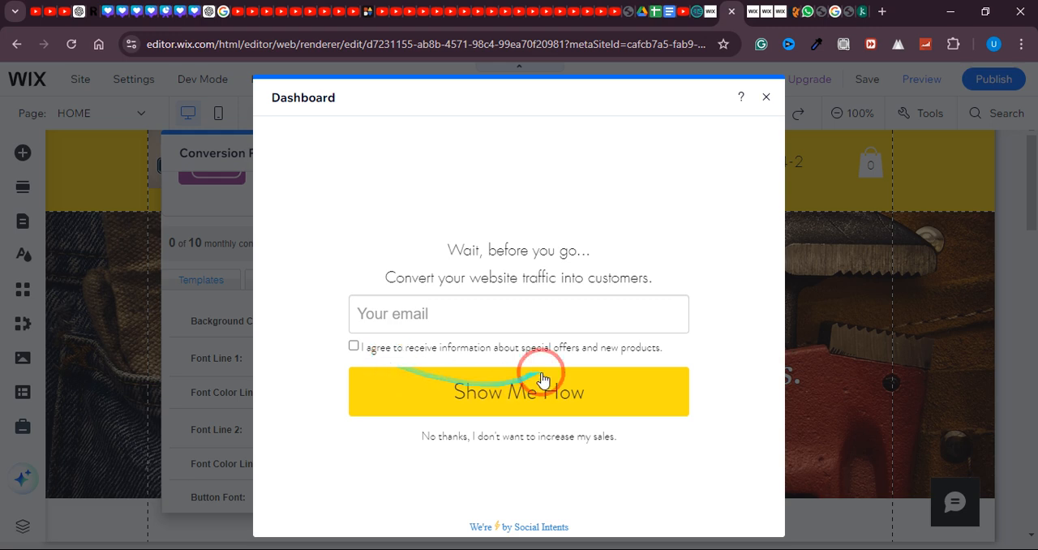
mouse_move(464, 296)
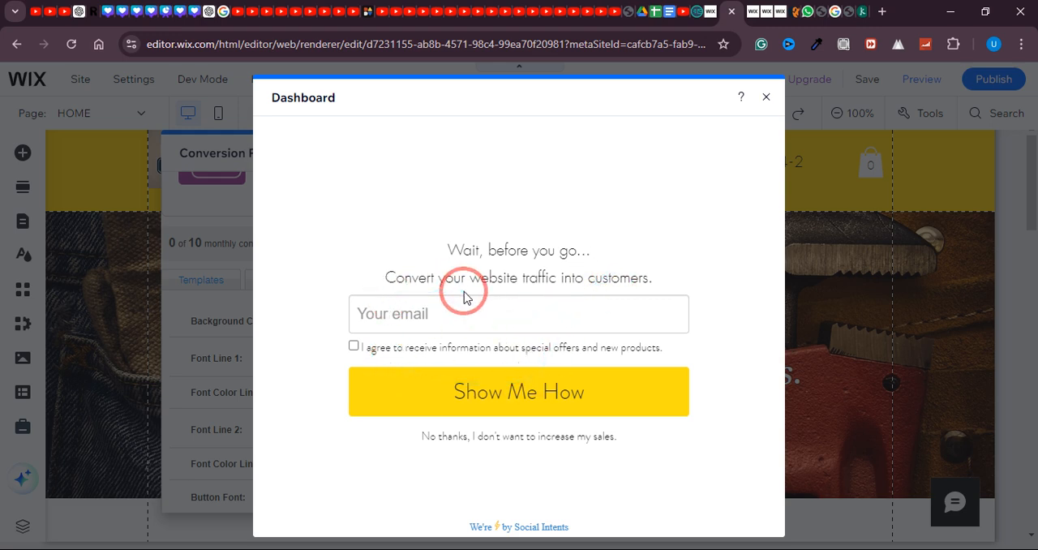
mouse_move(753, 107)
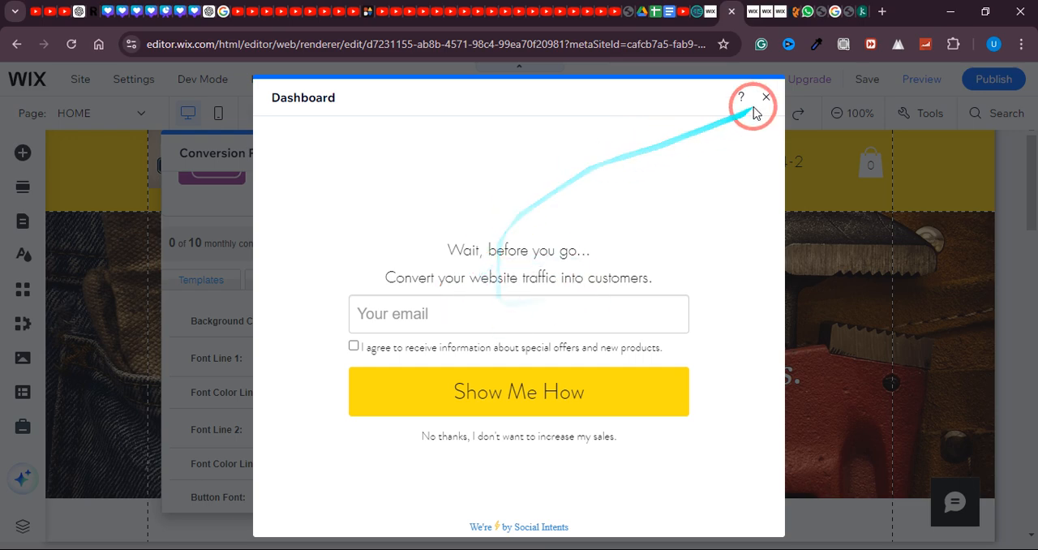
click(763, 98)
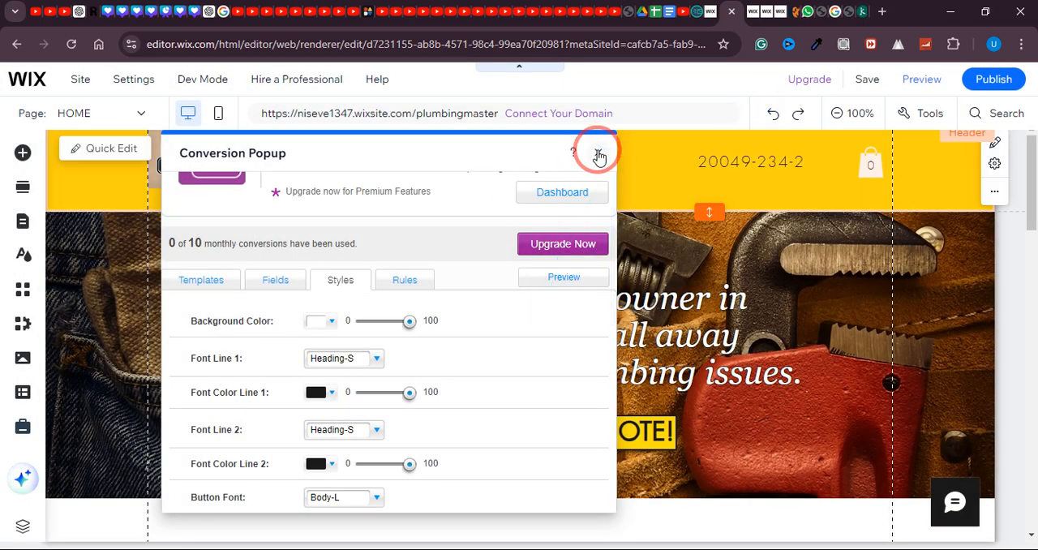
Step: Close the Conversion Popup settings, leaving the popup element in the home page header
click(993, 78)
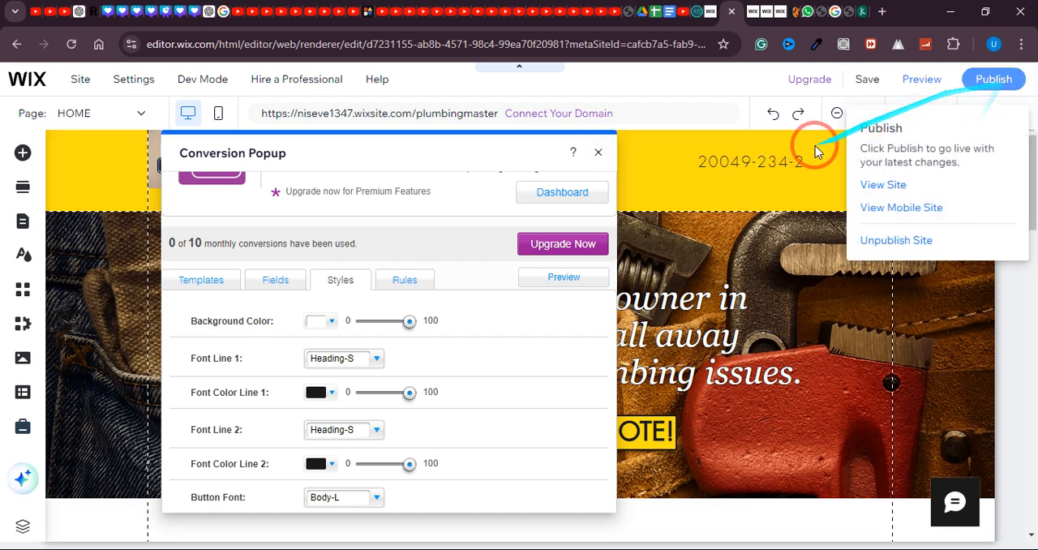
click(597, 152)
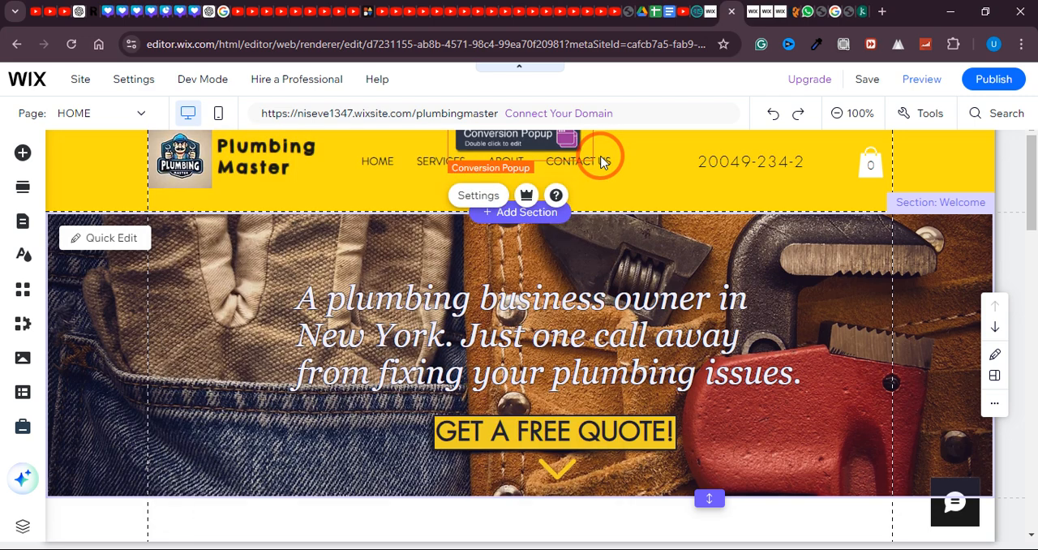